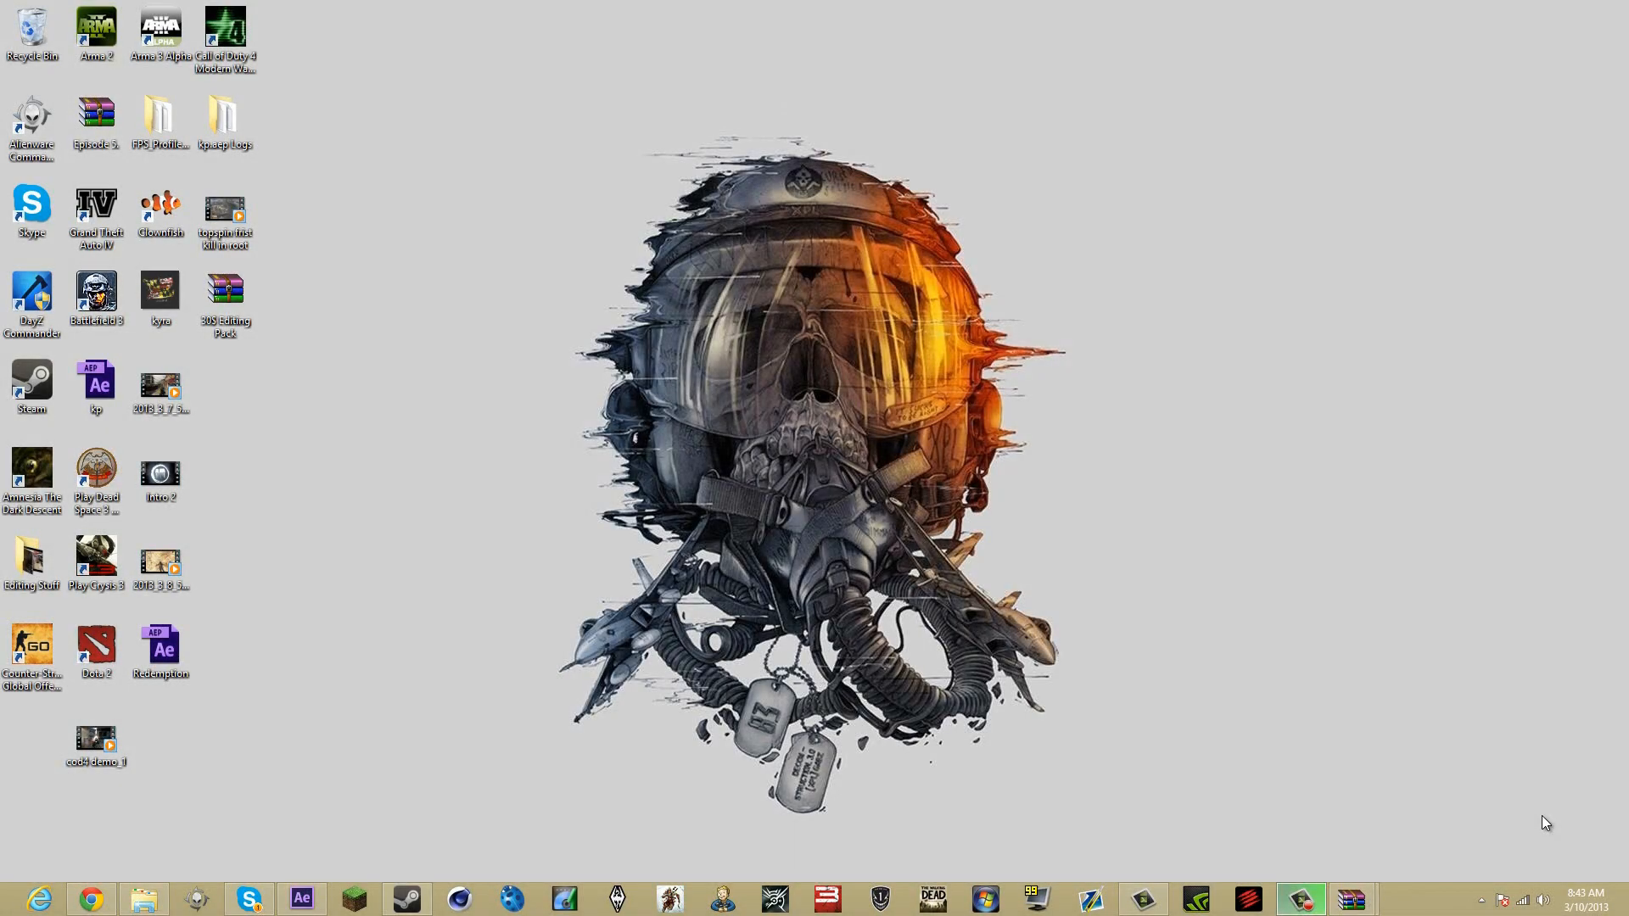
{"action": "mouse_move", "coordinate": [1589, 844]}
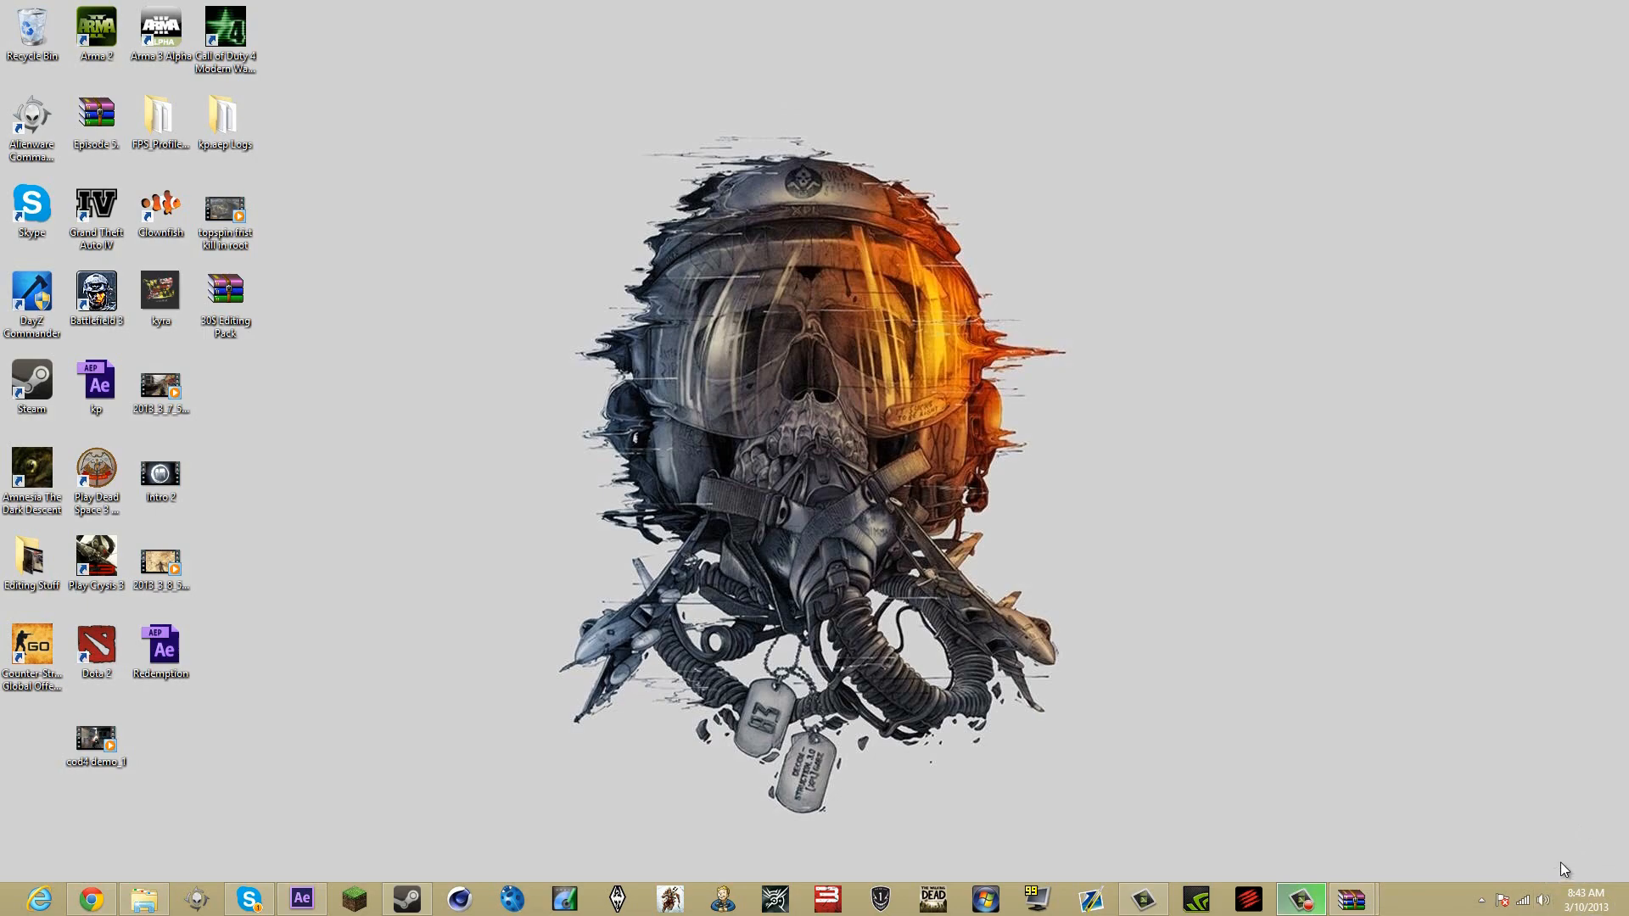
{"action": "mouse_move", "coordinate": [997, 410]}
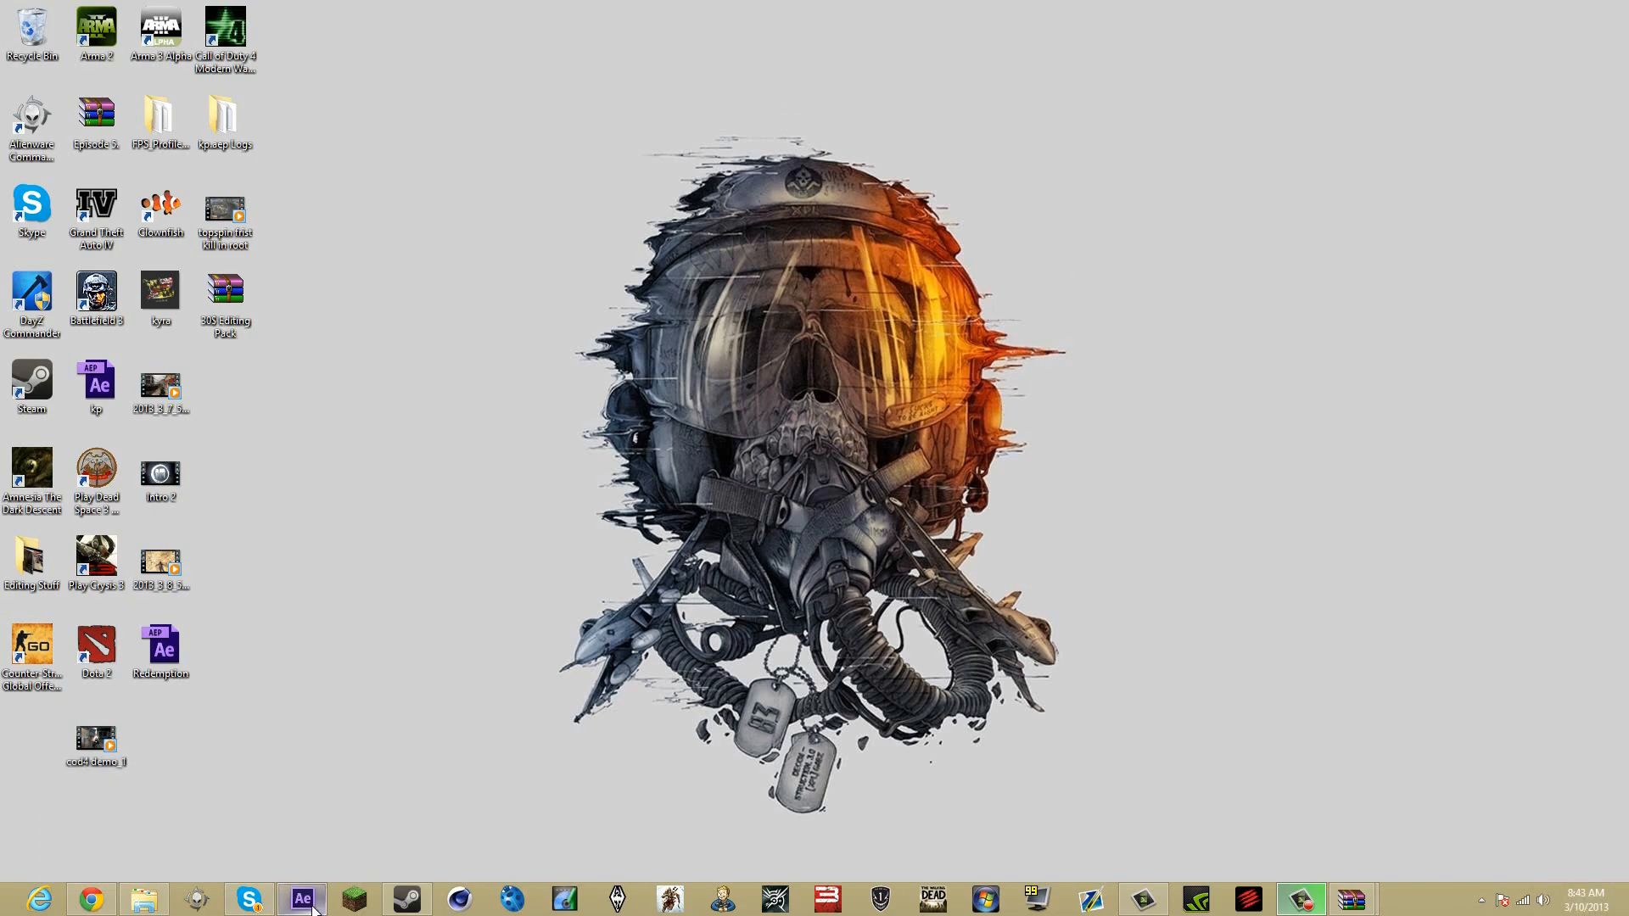
- Bring After Effects to the front showing the XPR QUADFEED SLUMS composition
{"action": "left_click", "coordinate": [302, 898]}
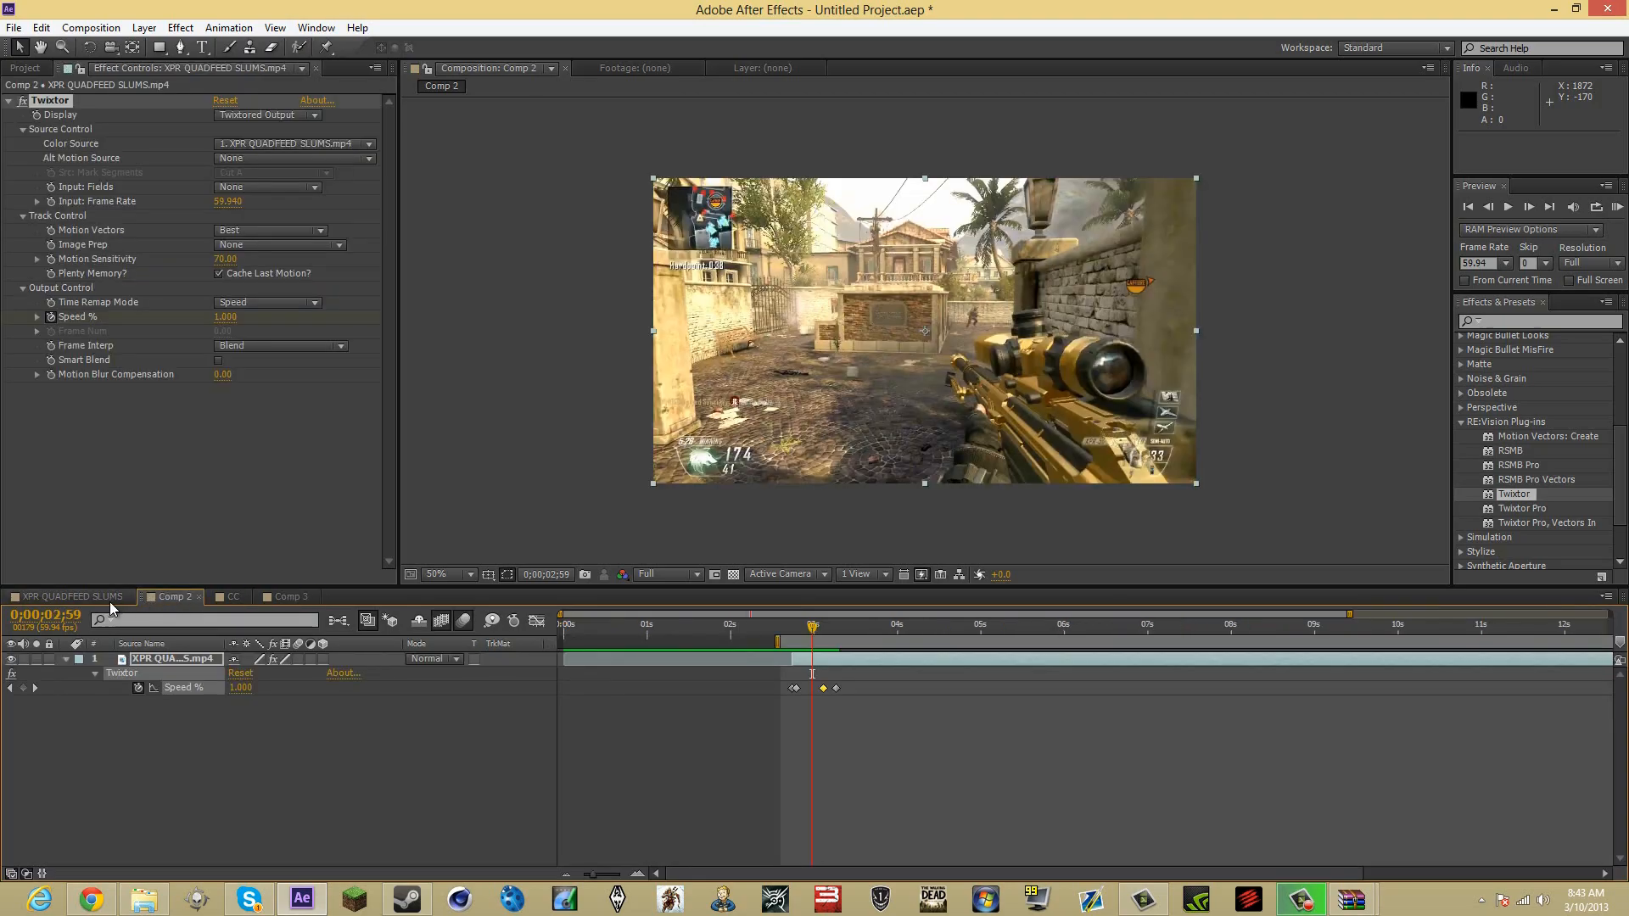
{"action": "mouse_move", "coordinate": [87, 604]}
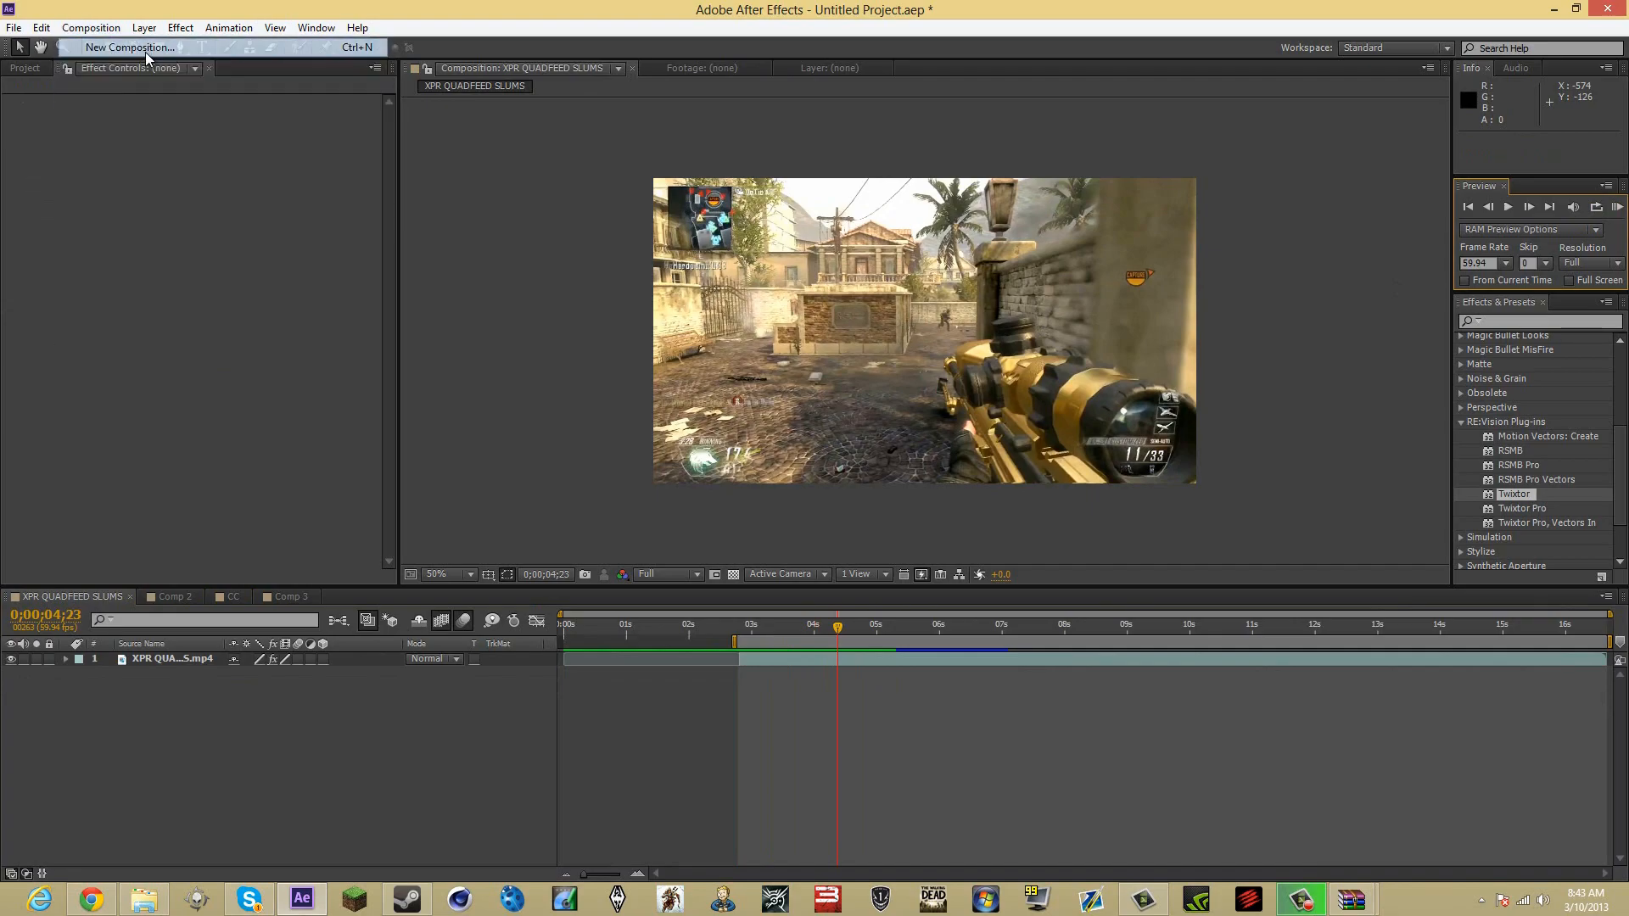
- Create Comp 4 with the XPR QUADFEED SLUMS clip at 1280×720, 59.94 fps
{"action": "left_click", "coordinate": [148, 47]}
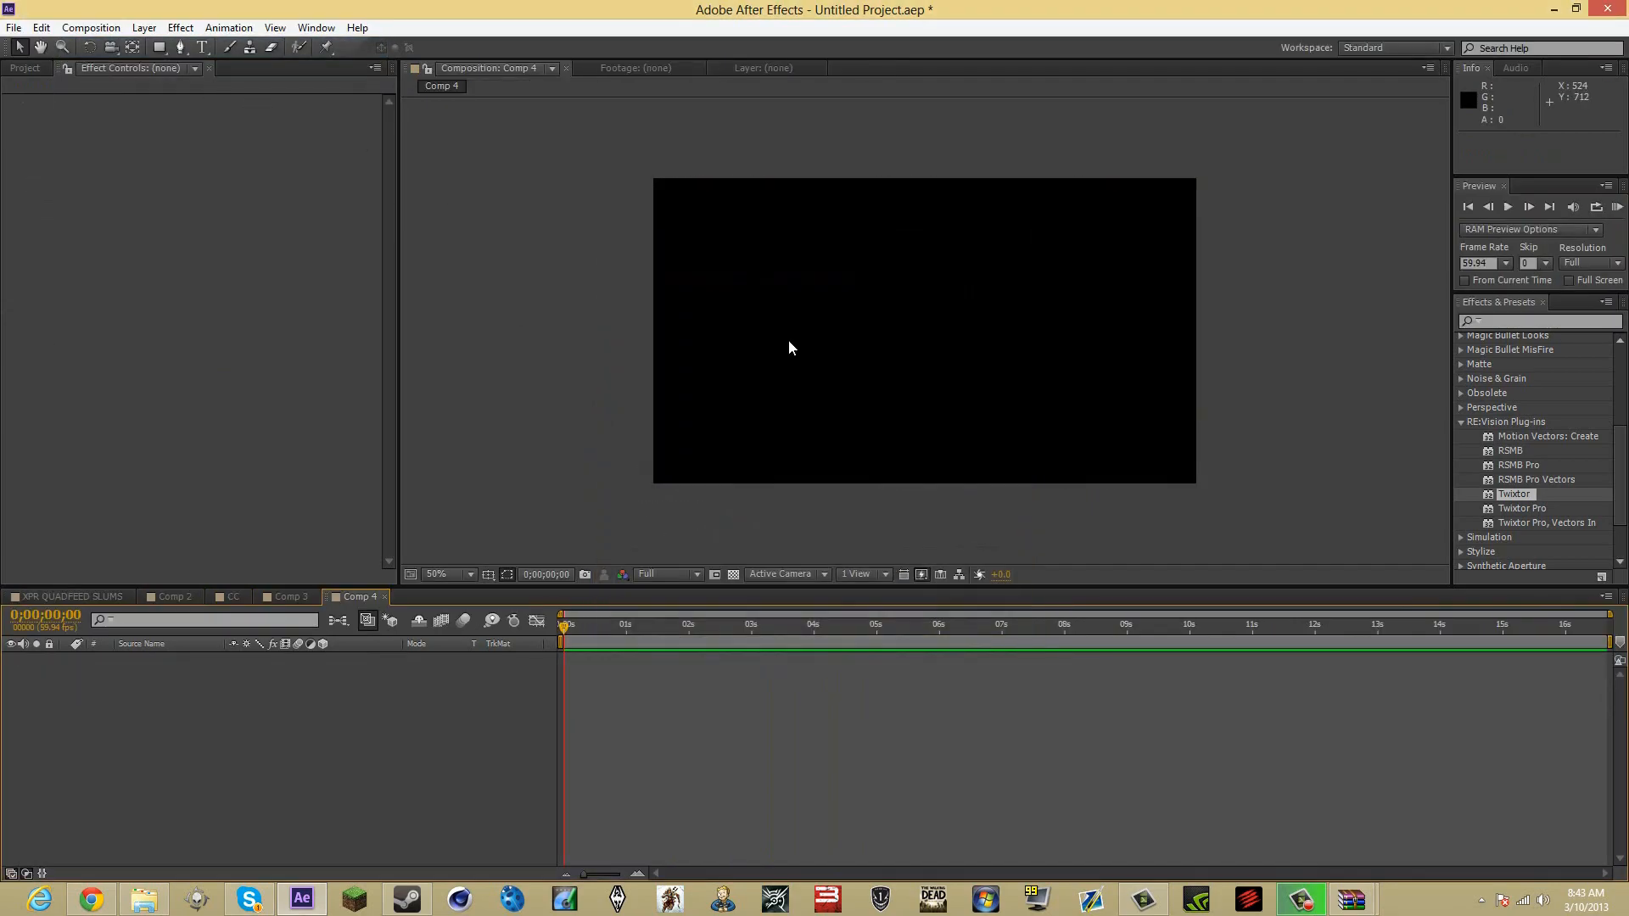
{"action": "left_click", "coordinate": [27, 68]}
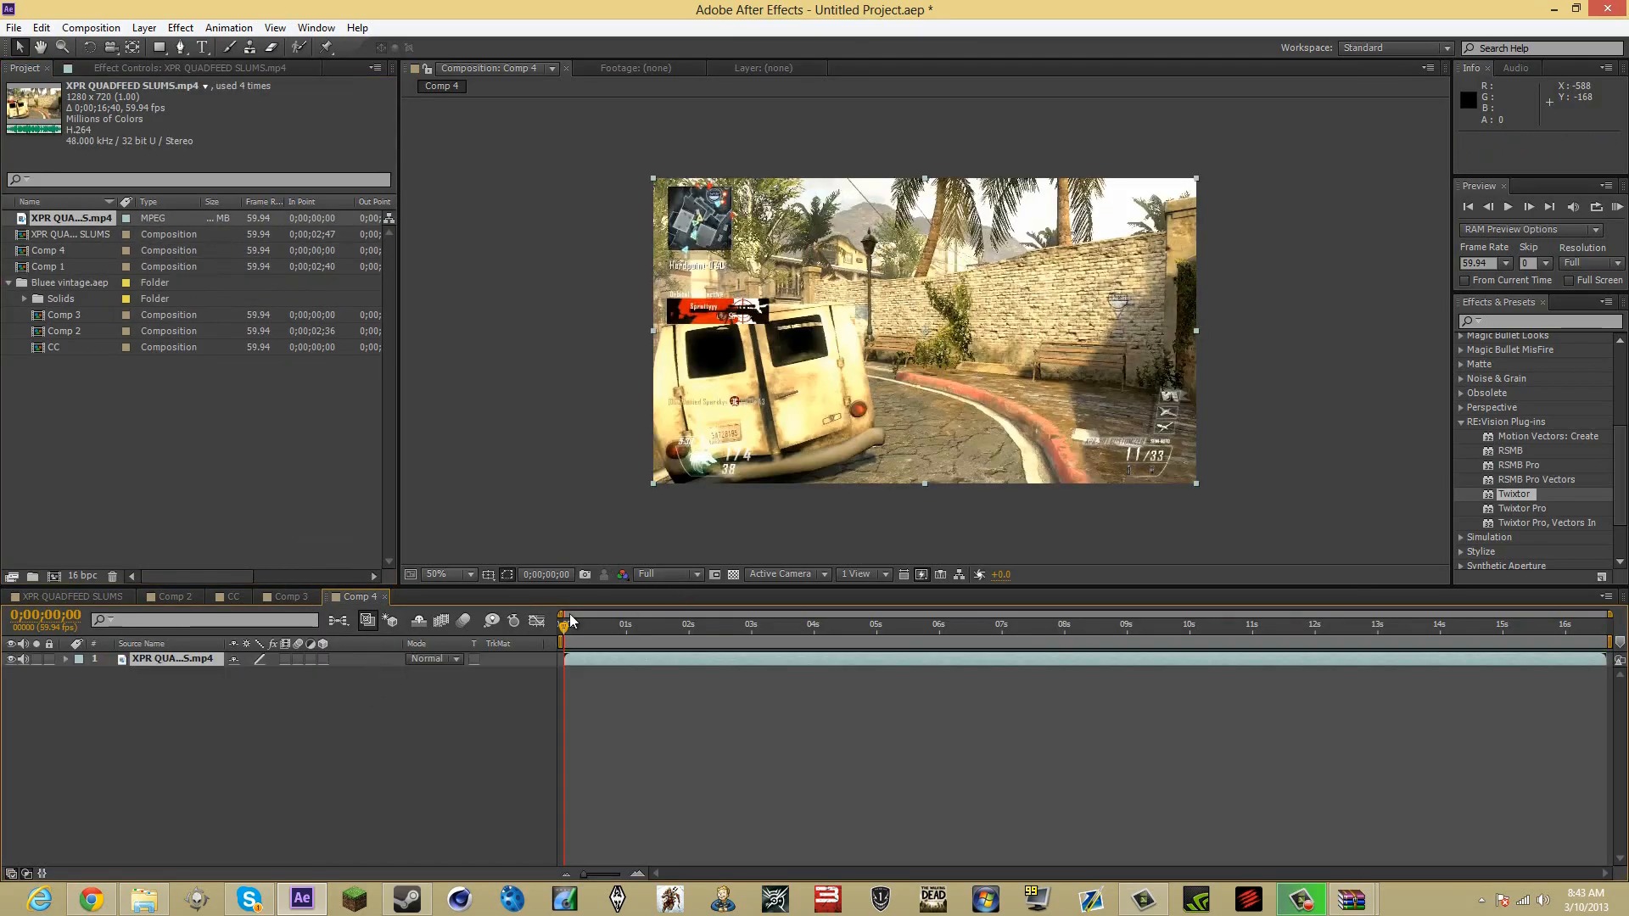
{"action": "mouse_move", "coordinate": [1306, 348]}
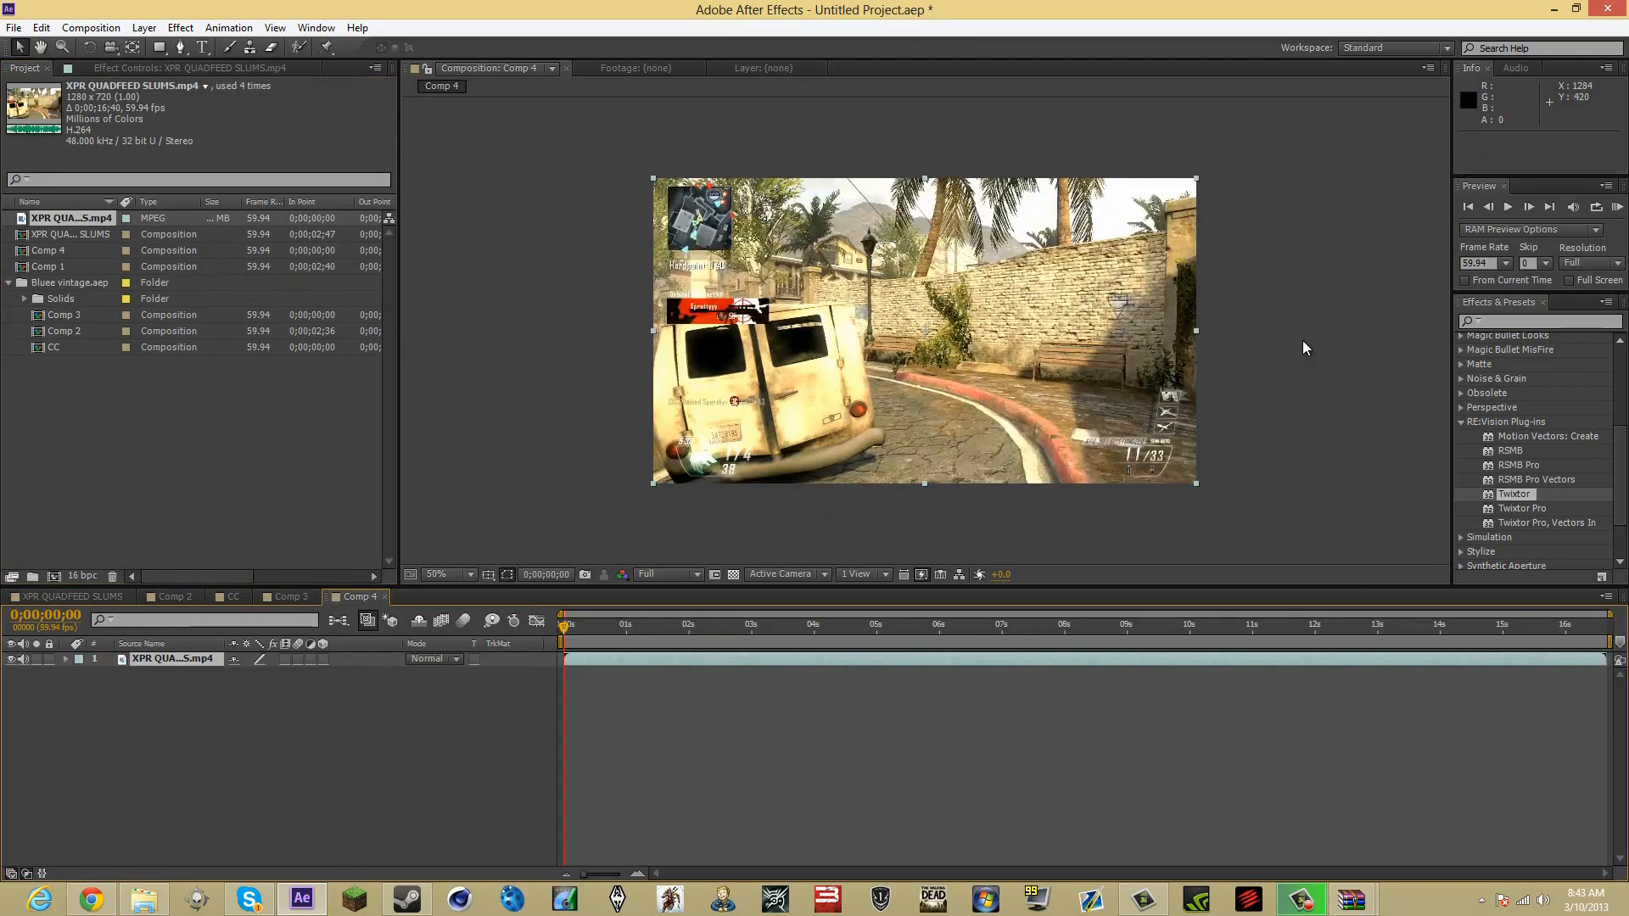
{"action": "mouse_move", "coordinate": [522, 308]}
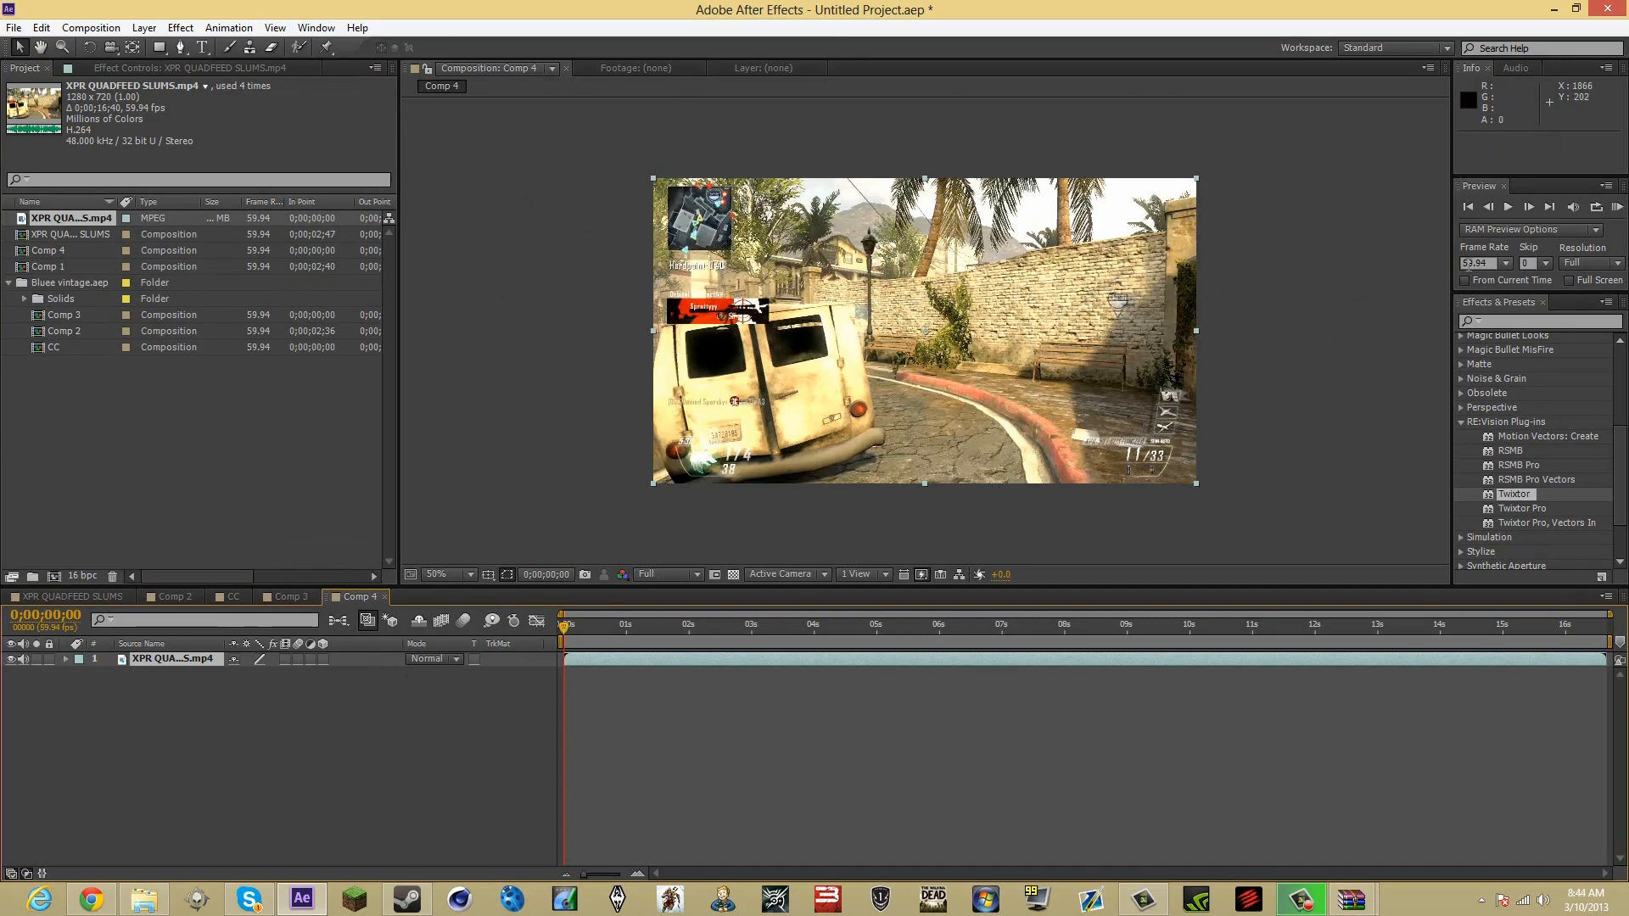
{"action": "mouse_move", "coordinate": [1502, 267]}
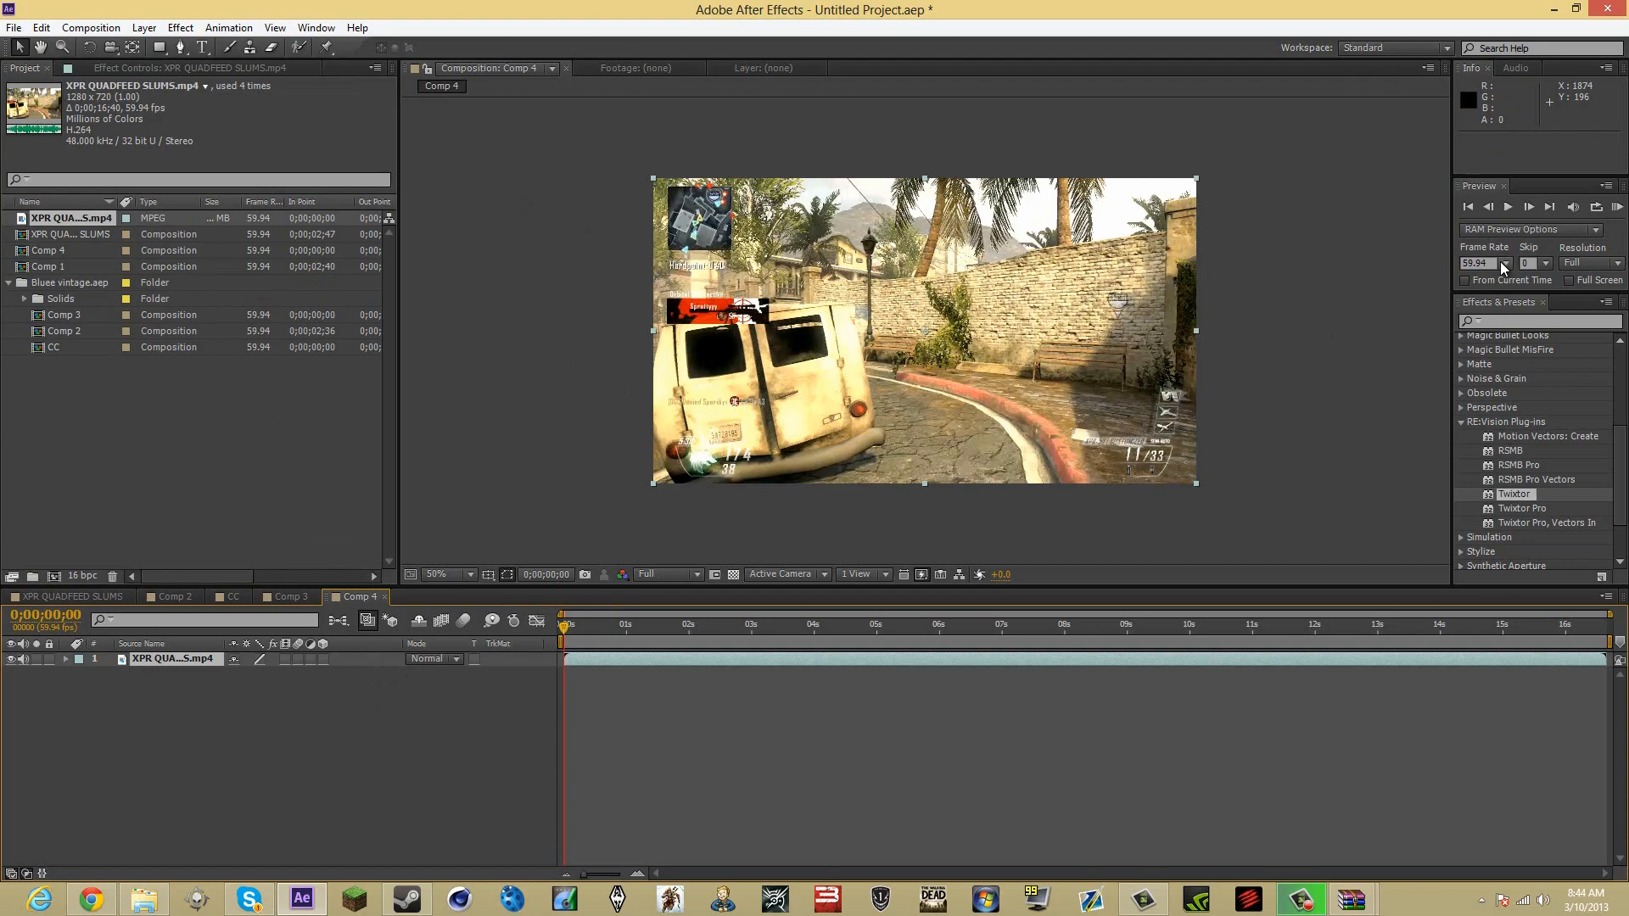
{"action": "left_click", "coordinate": [179, 27]}
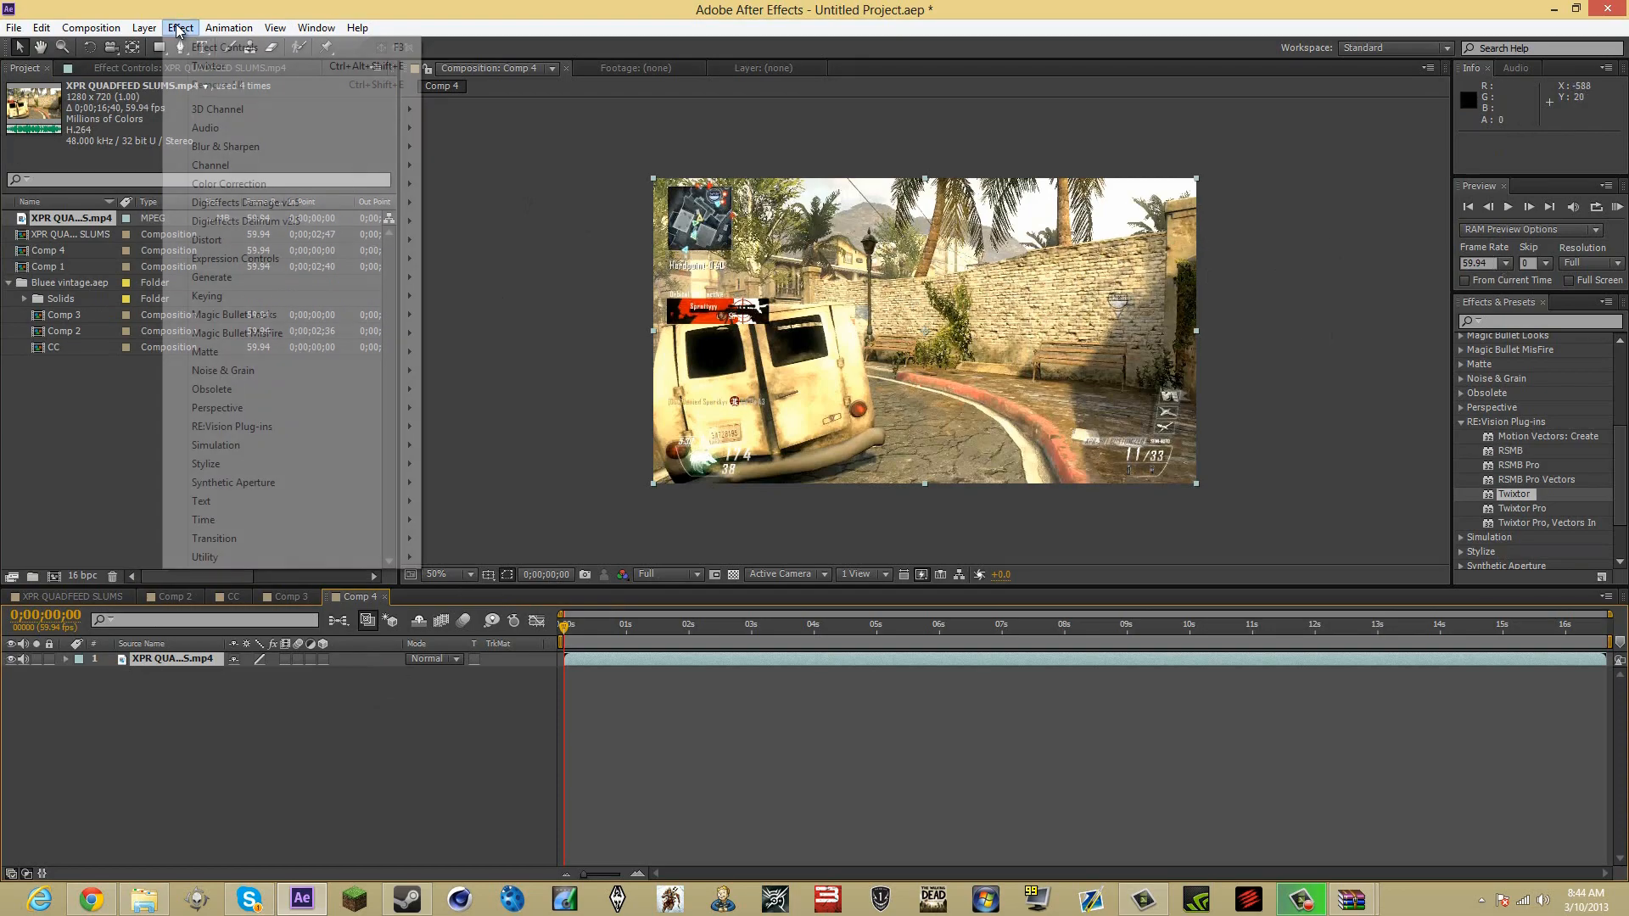
{"action": "left_click", "coordinate": [136, 28]}
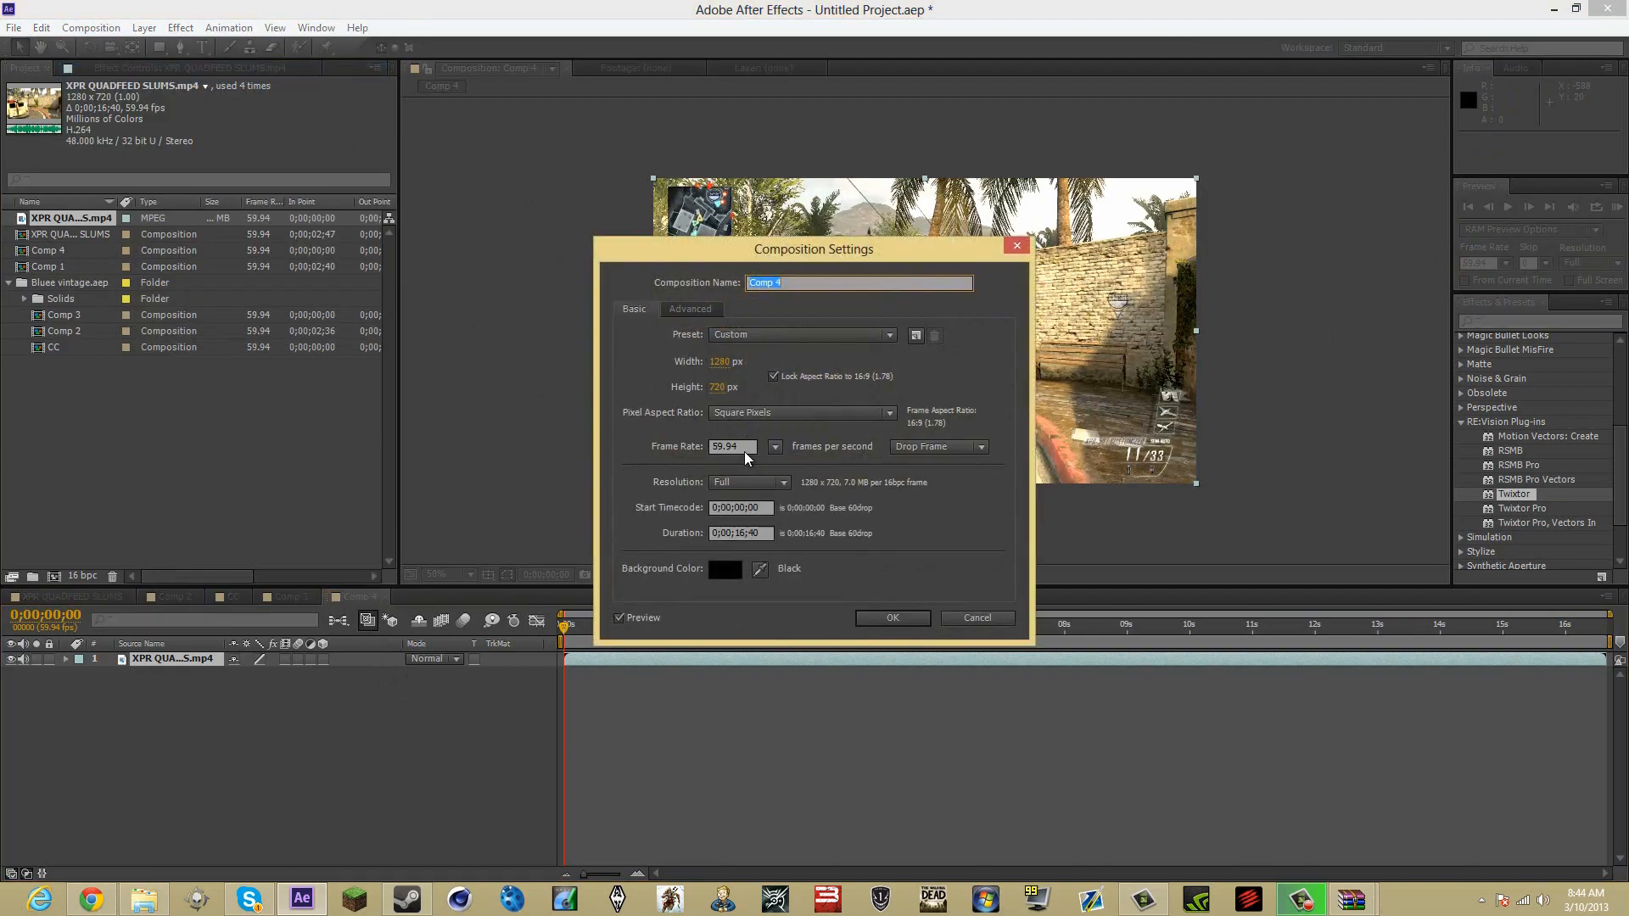
{"action": "left_click", "coordinate": [893, 618]}
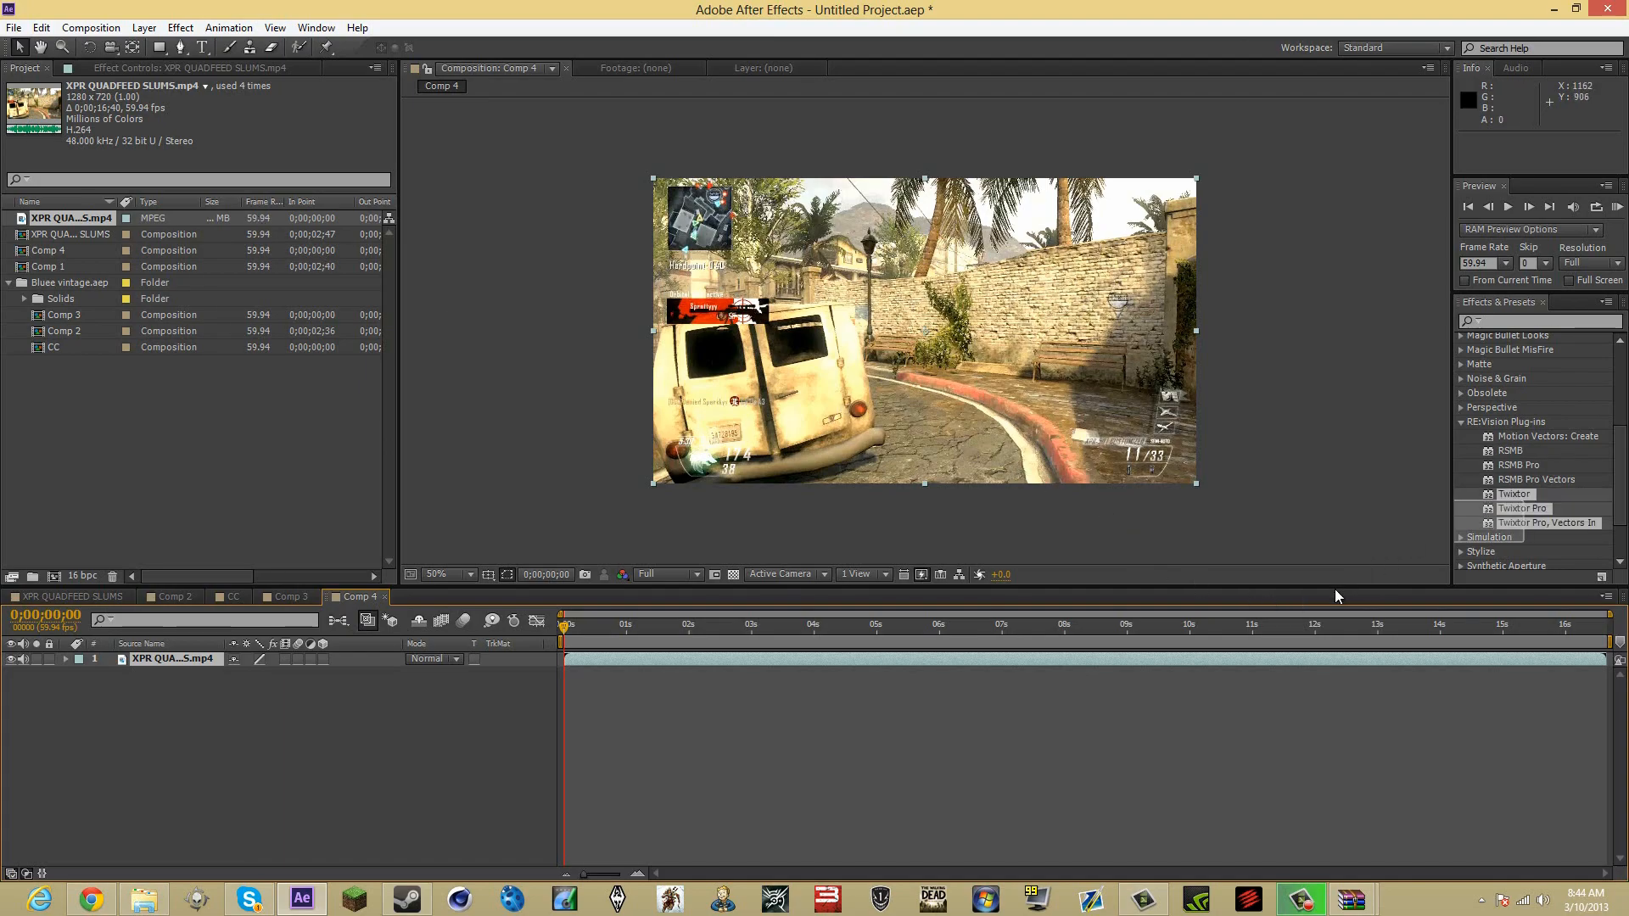
- Drop Twixtor onto the gameplay clip layer and check Layer menu frame blending options
{"action": "left_click_drag", "start_coordinate": [1513, 494], "coordinate": [1075, 670]}
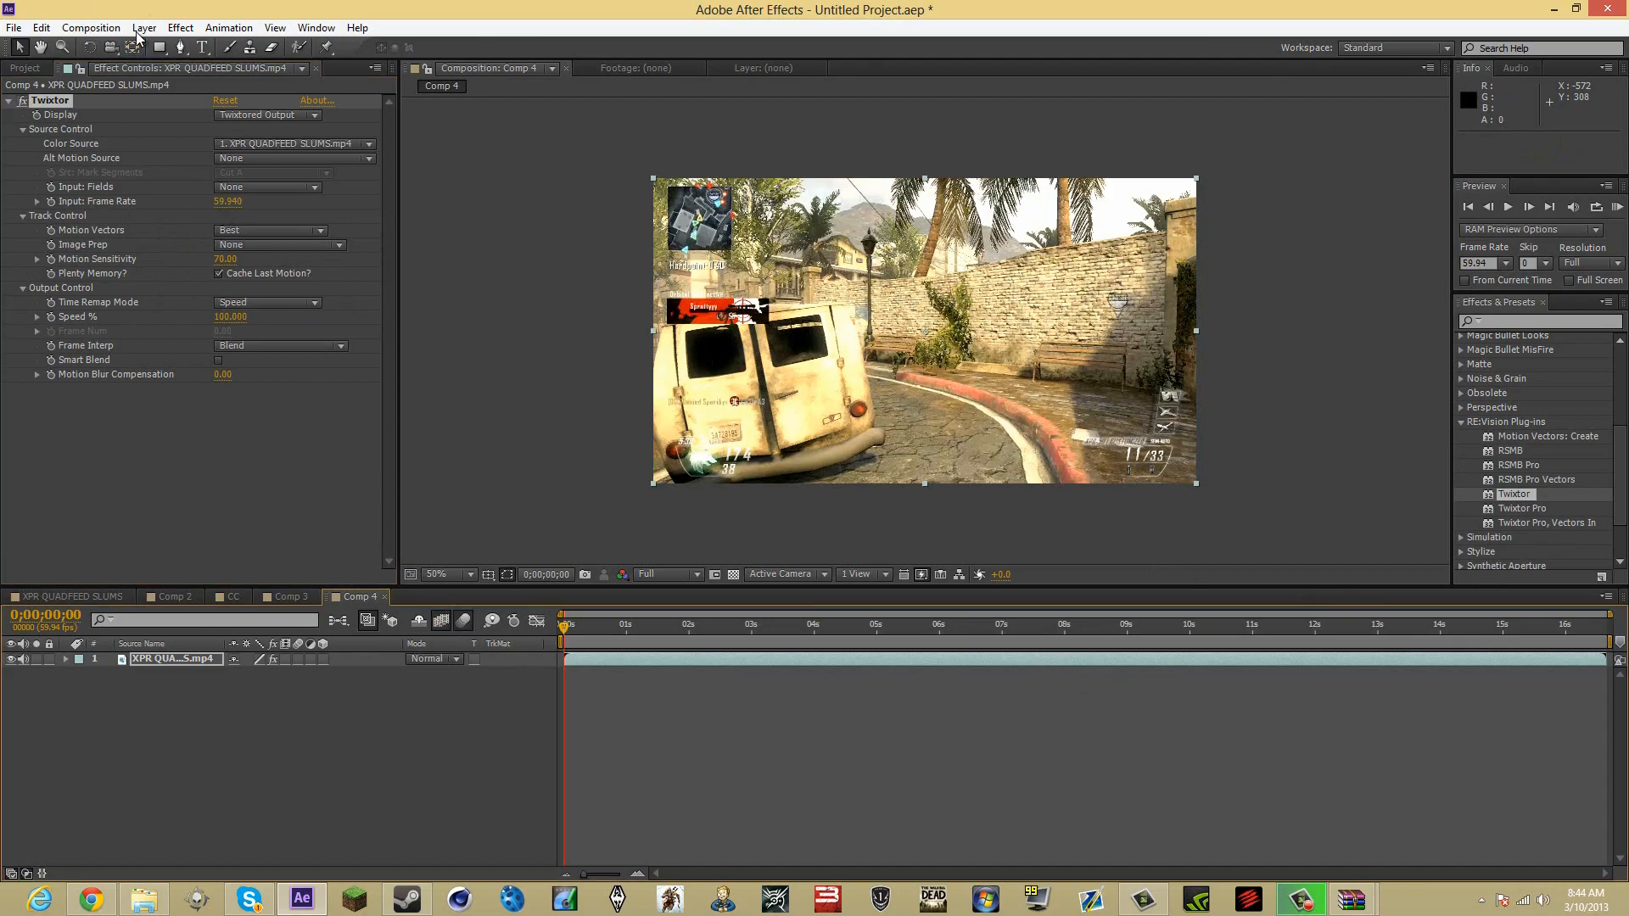
{"action": "left_click", "coordinate": [155, 27]}
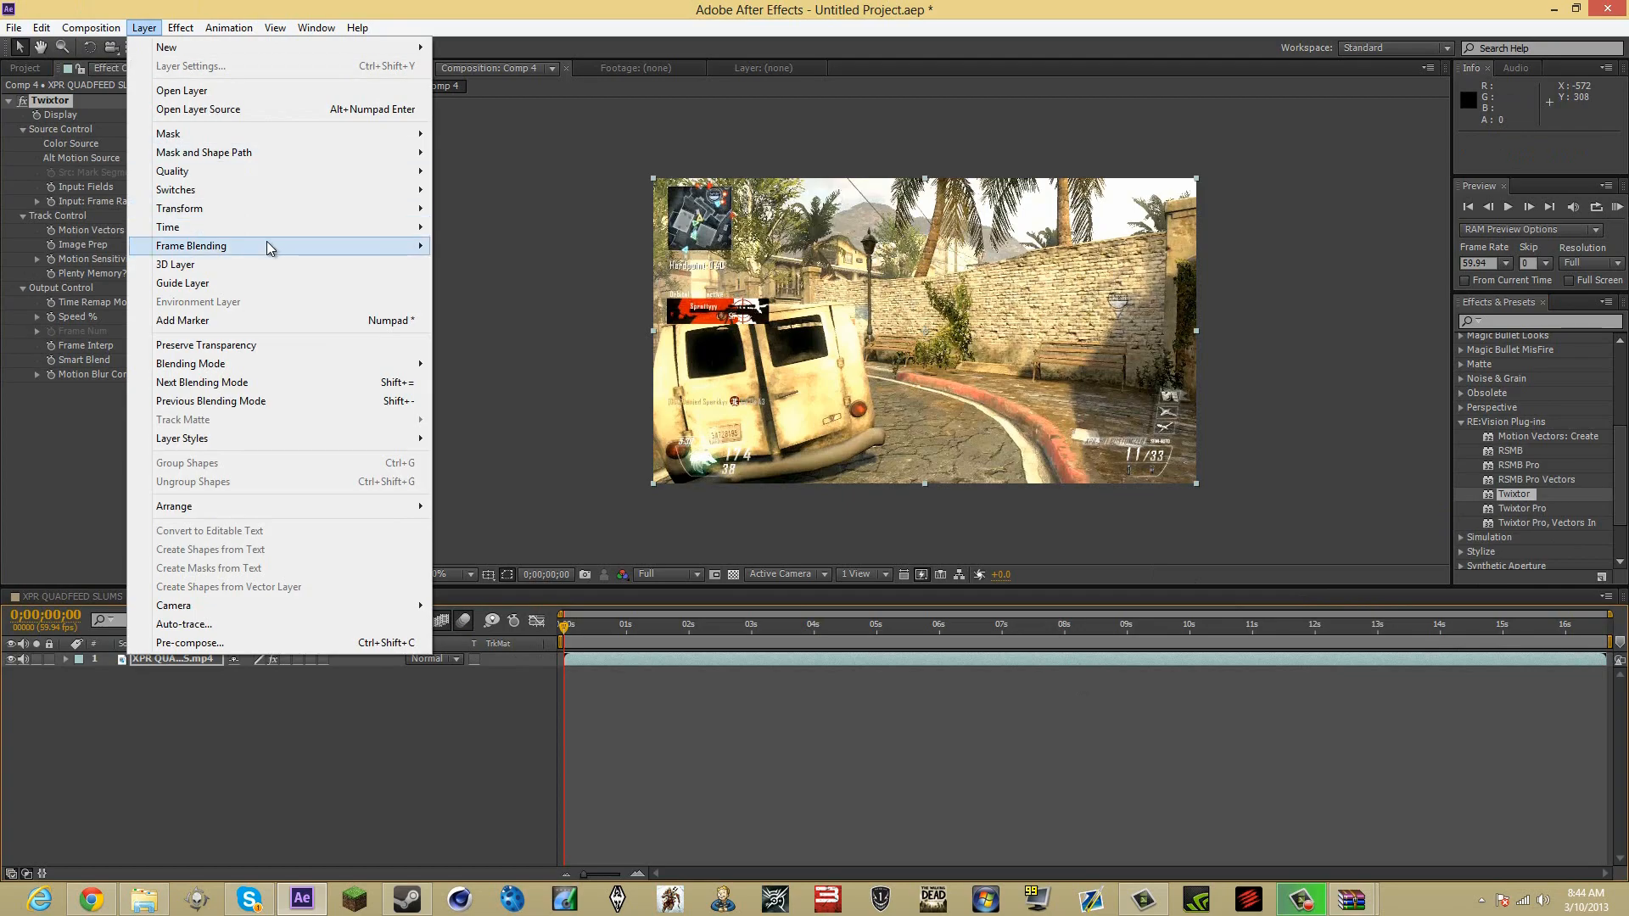
{"action": "left_click", "coordinate": [754, 553]}
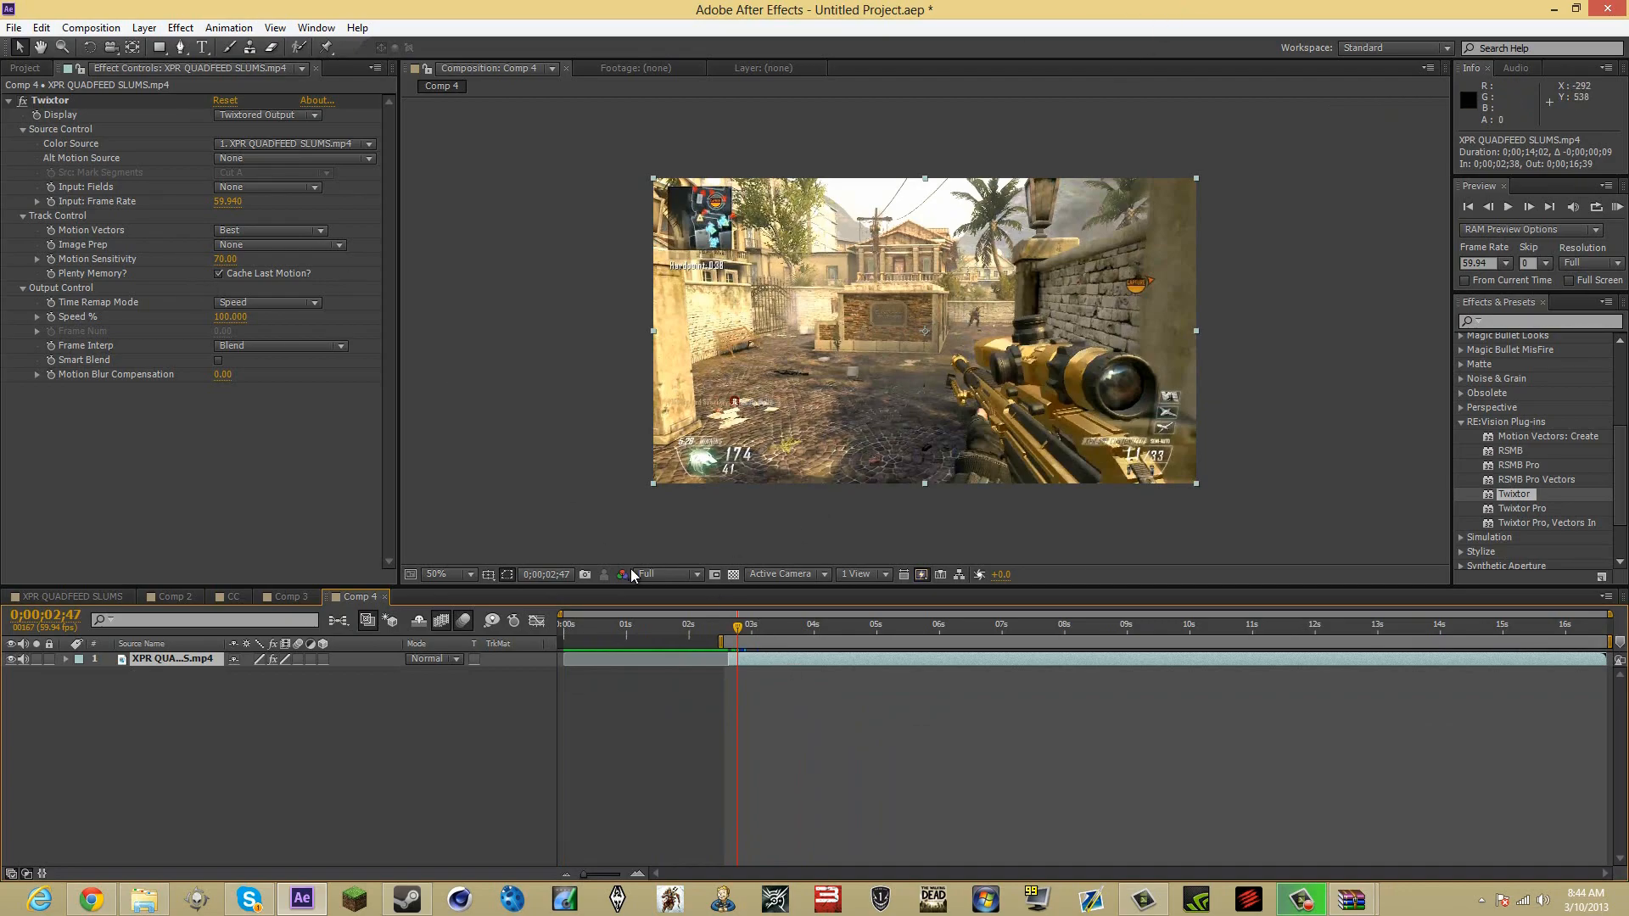
- Step the playhead to 0;00;02;50 and keyframe Twixtor Speed % at 1
{"action": "left_click", "coordinate": [1489, 207]}
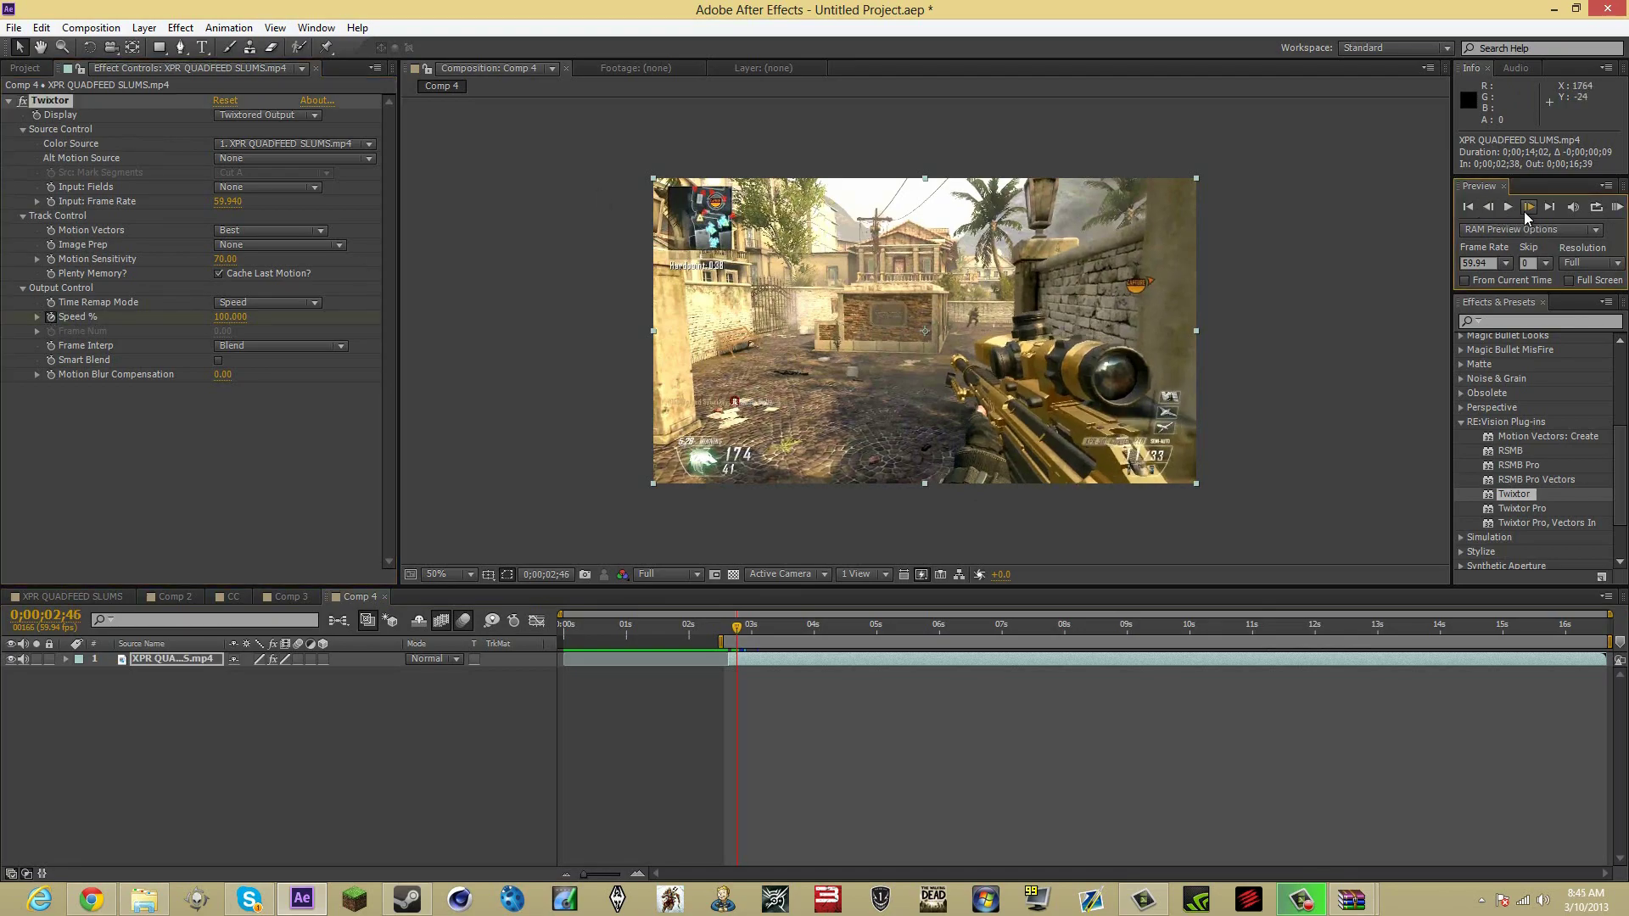
{"action": "left_click", "coordinate": [1529, 207]}
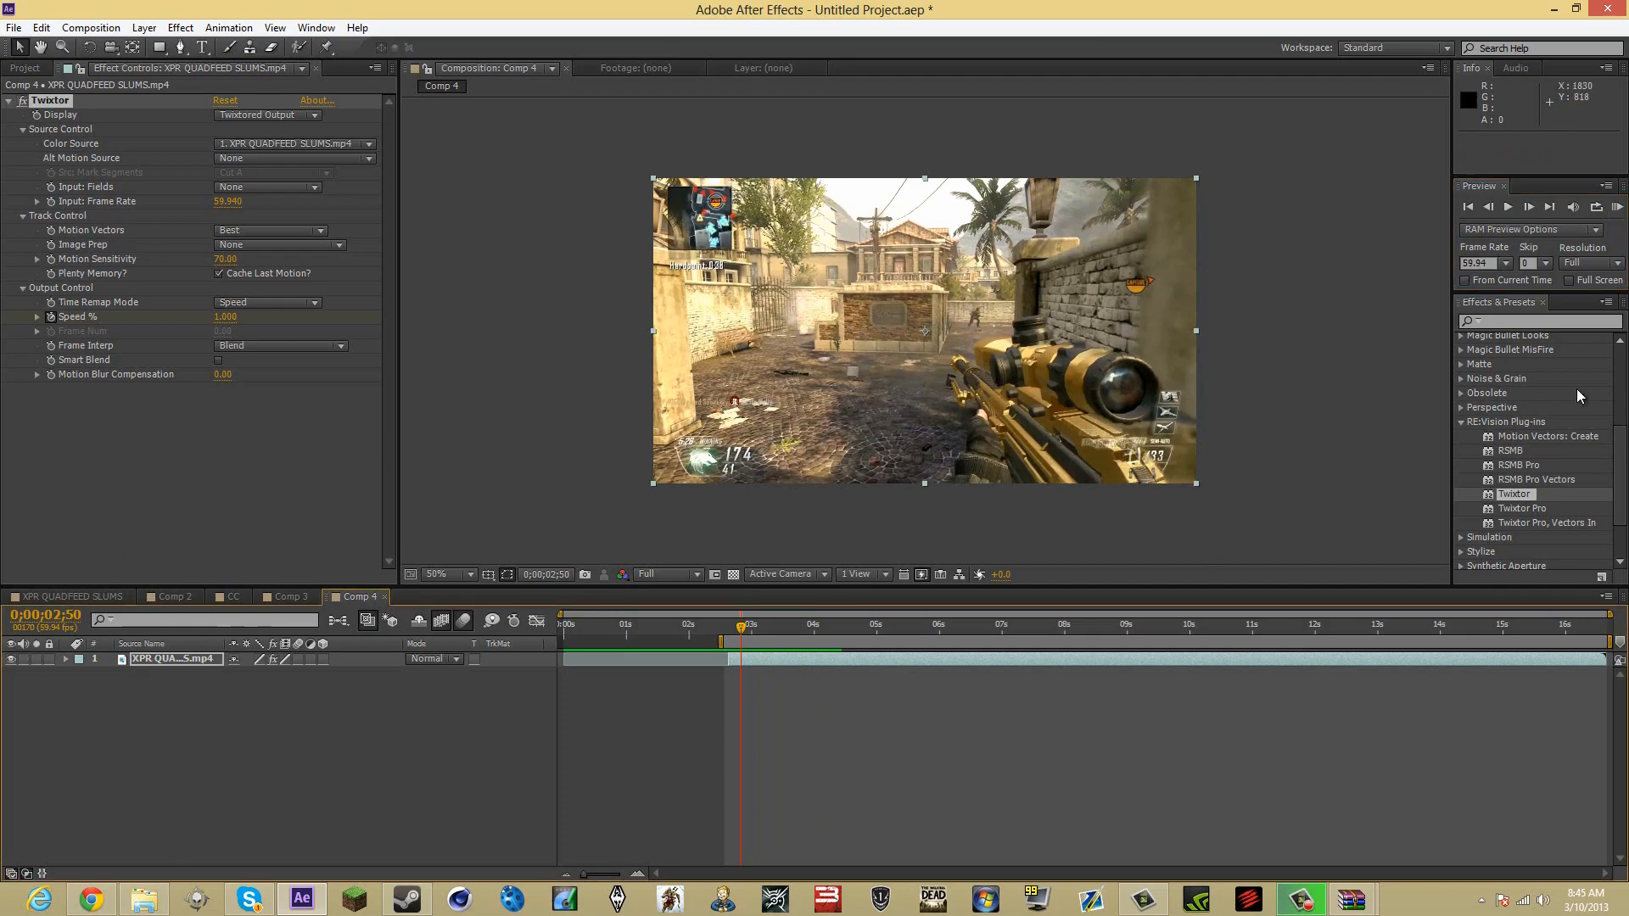
- At 0;00;03;09, set the timeline Speed % keyframe back to 100
{"action": "left_click", "coordinate": [1617, 230]}
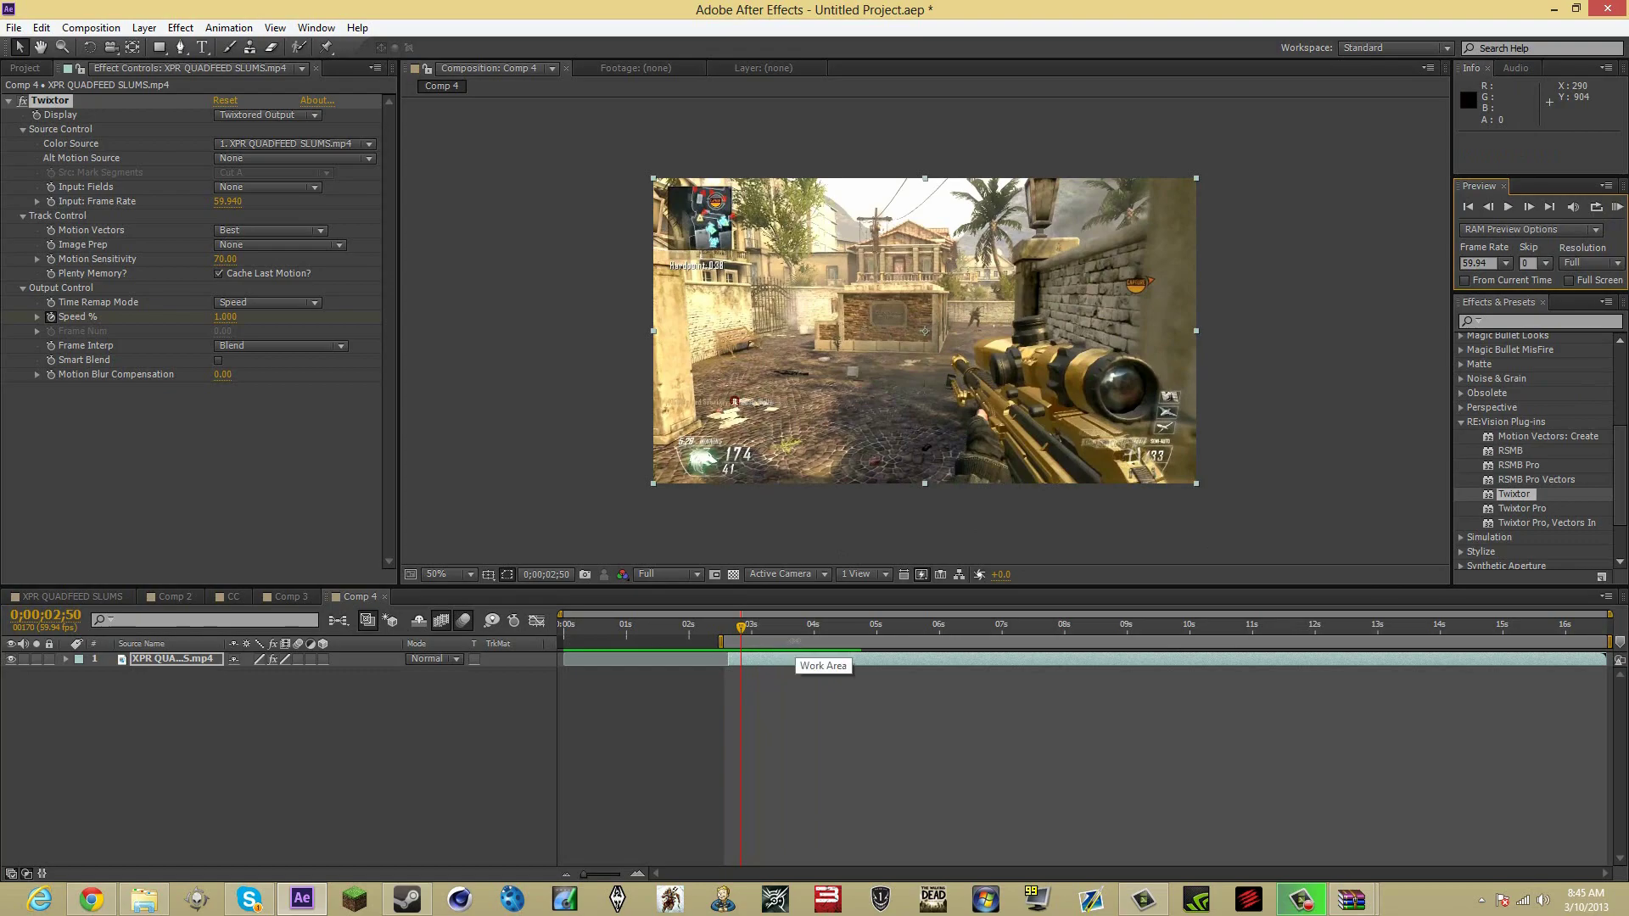
{"action": "left_click", "coordinate": [92, 659]}
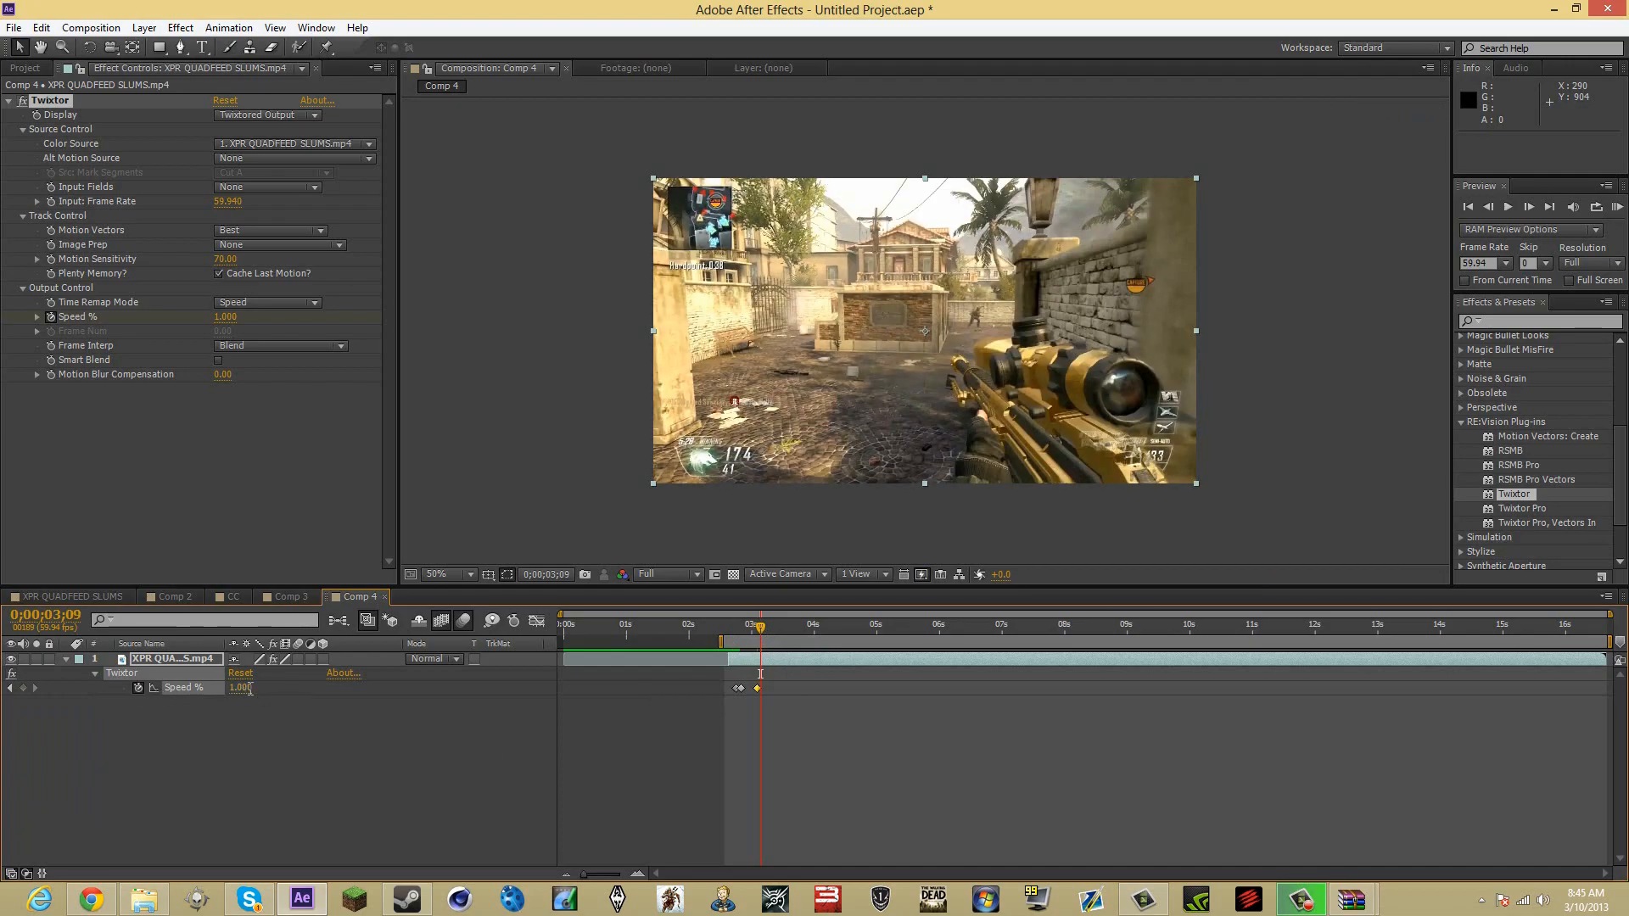
{"action": "double_click", "coordinate": [240, 687]}
{"action": "type", "text": "100.000"}
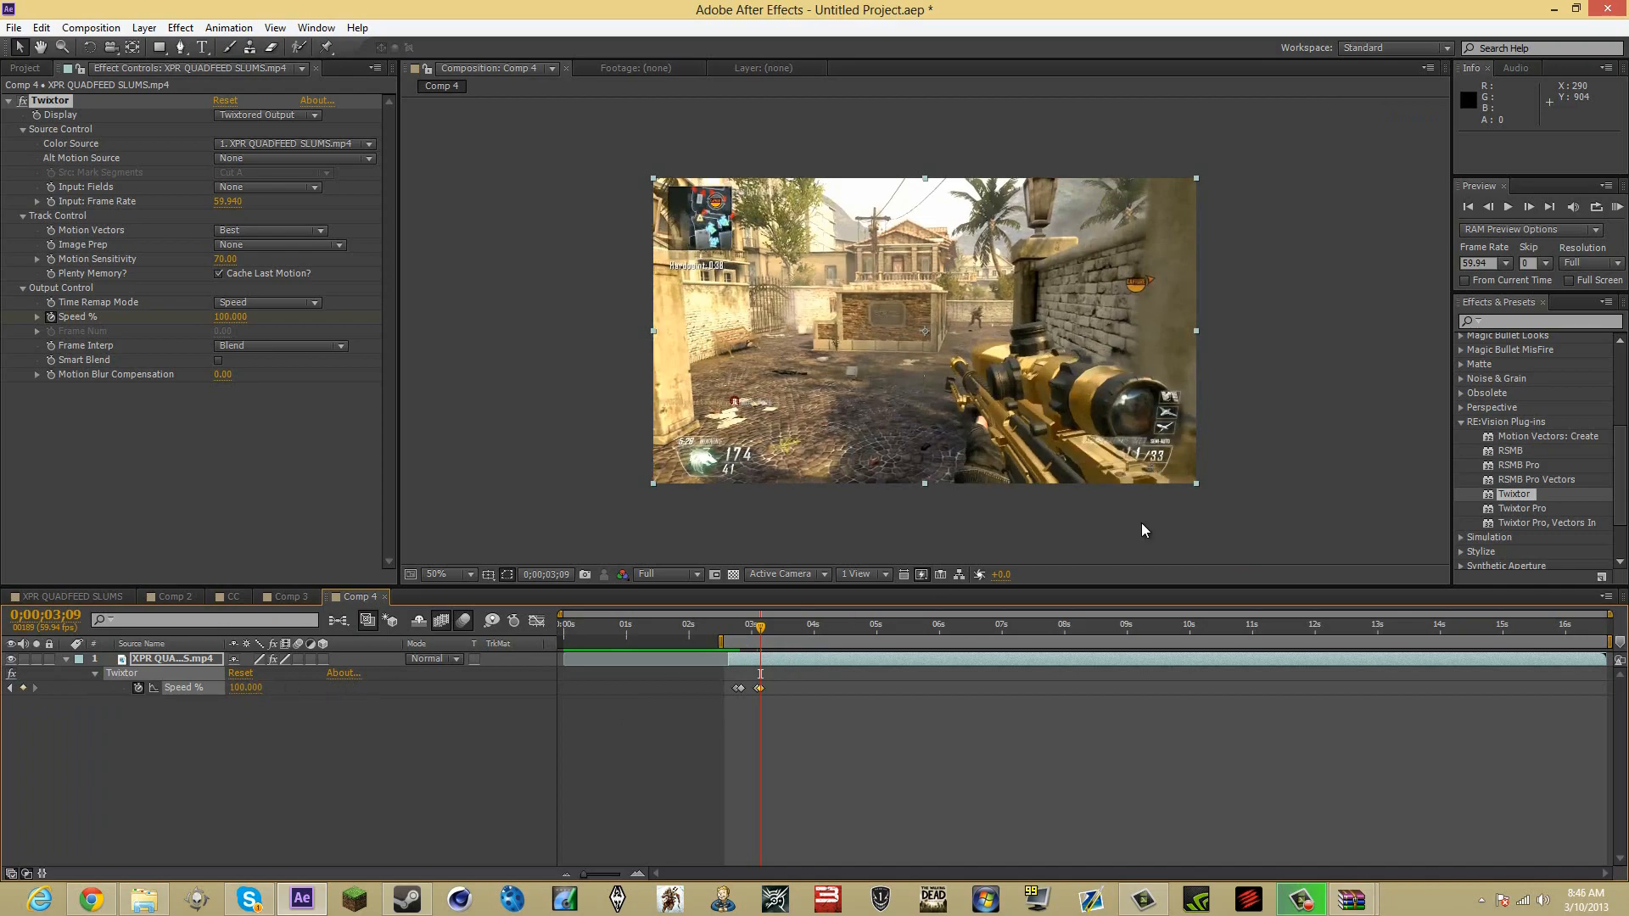
- Move the return-to-100% Speed % keyframe later, to about 3:50
{"action": "left_click", "coordinate": [1617, 208]}
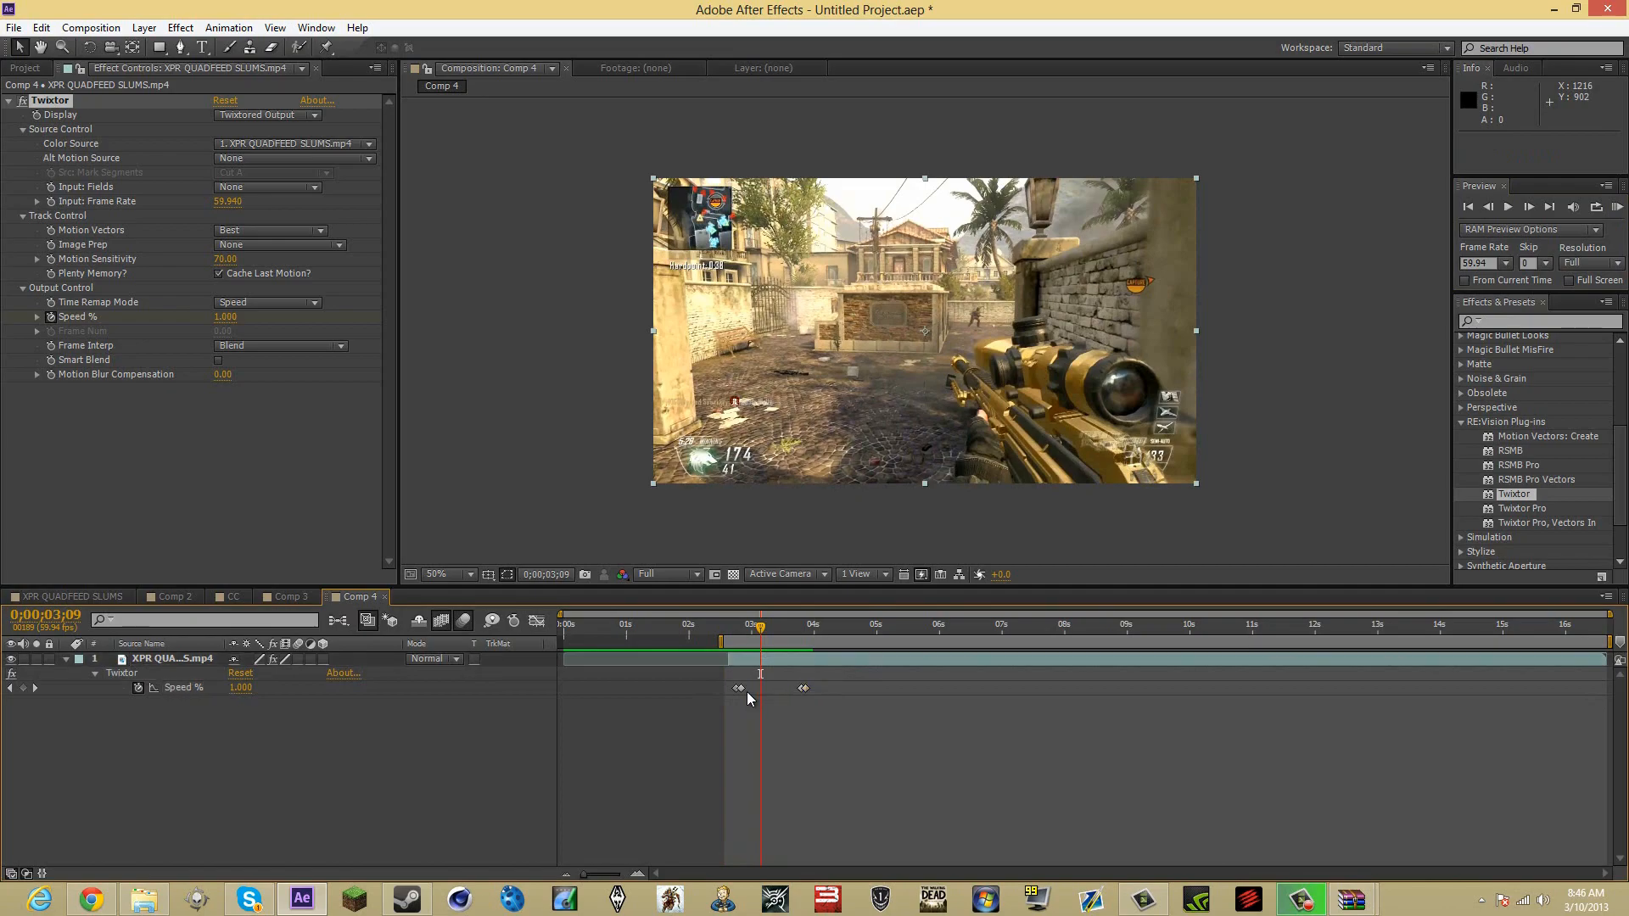
- Apply Easy Ease to both Twixtor Speed % keyframes via the right-click menu
{"action": "right_click", "coordinate": [739, 688]}
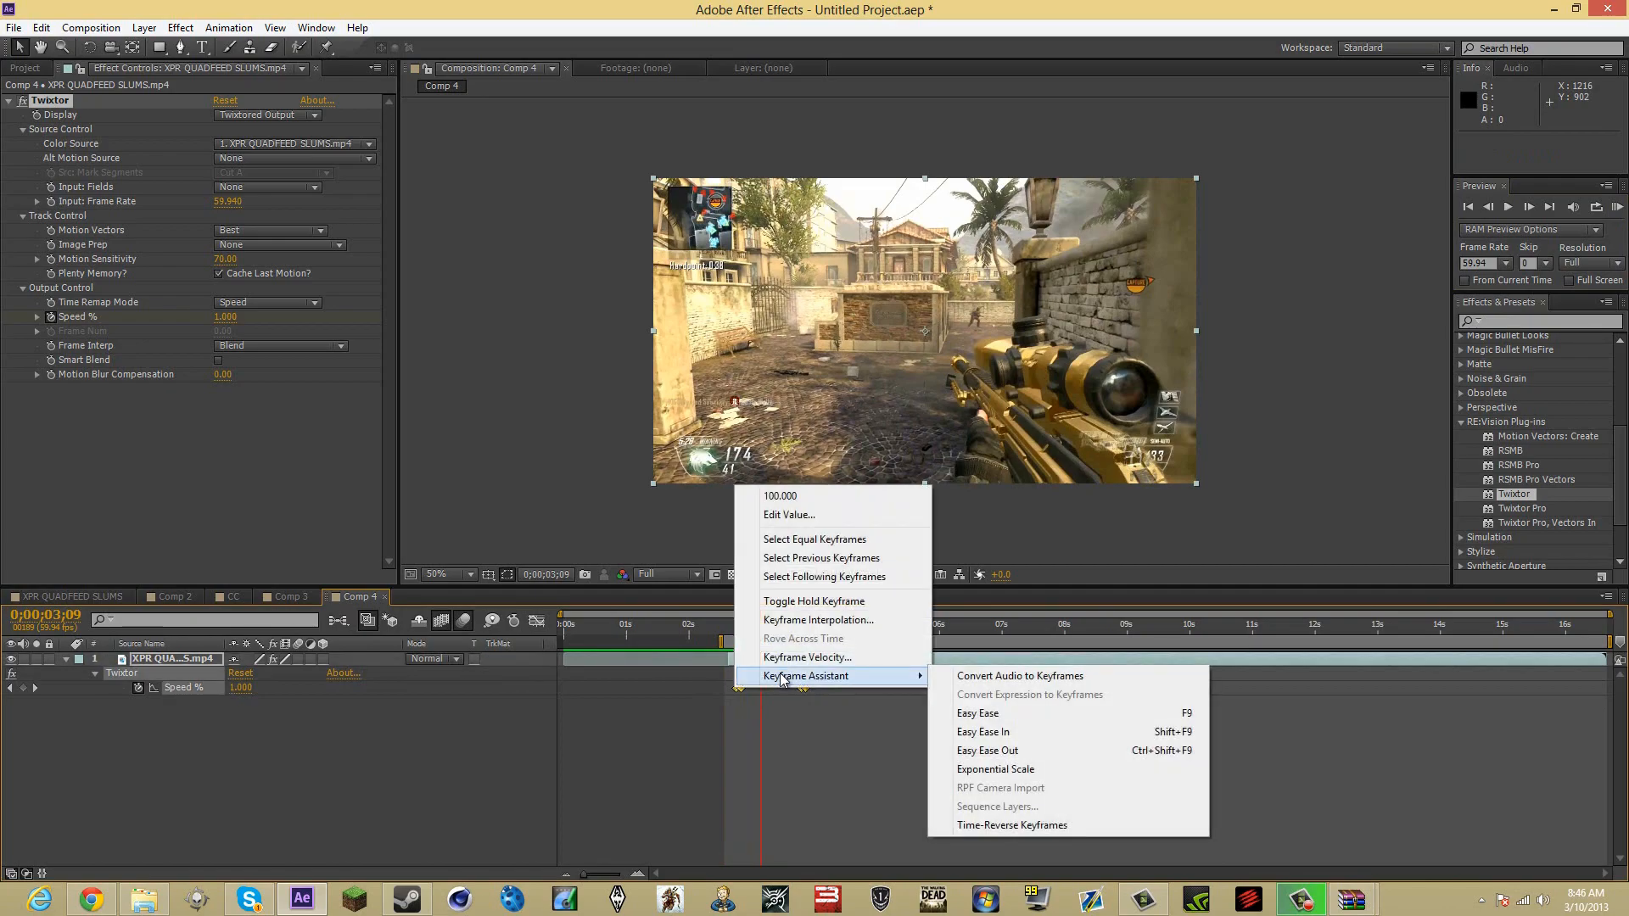
{"action": "mouse_move", "coordinate": [815, 687]}
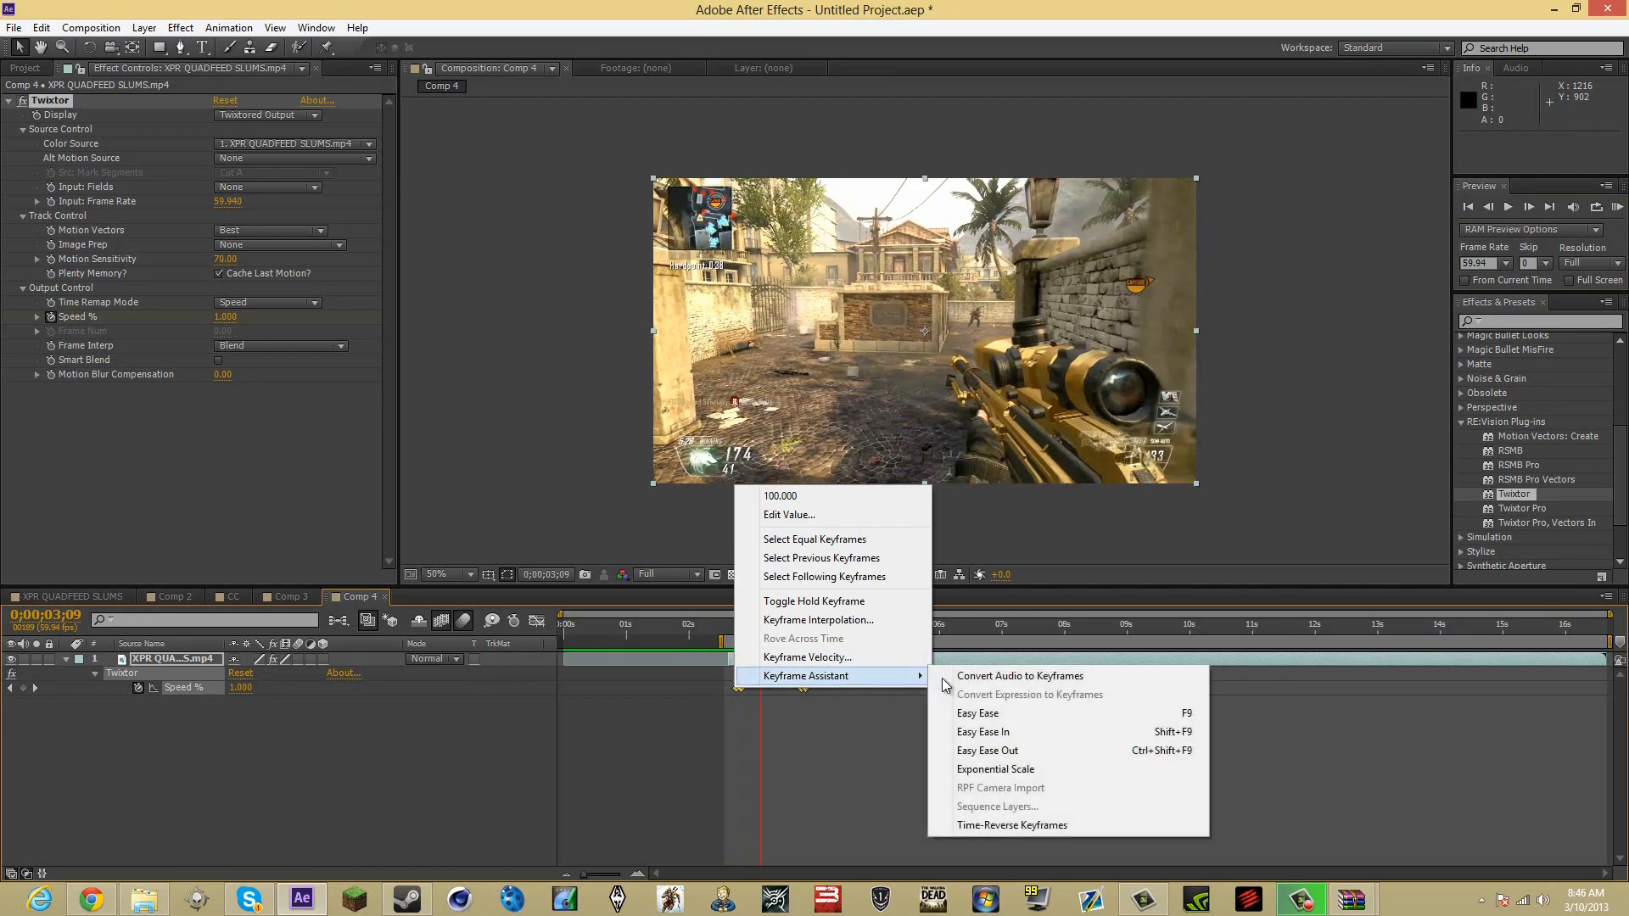
{"action": "left_click", "coordinate": [977, 714]}
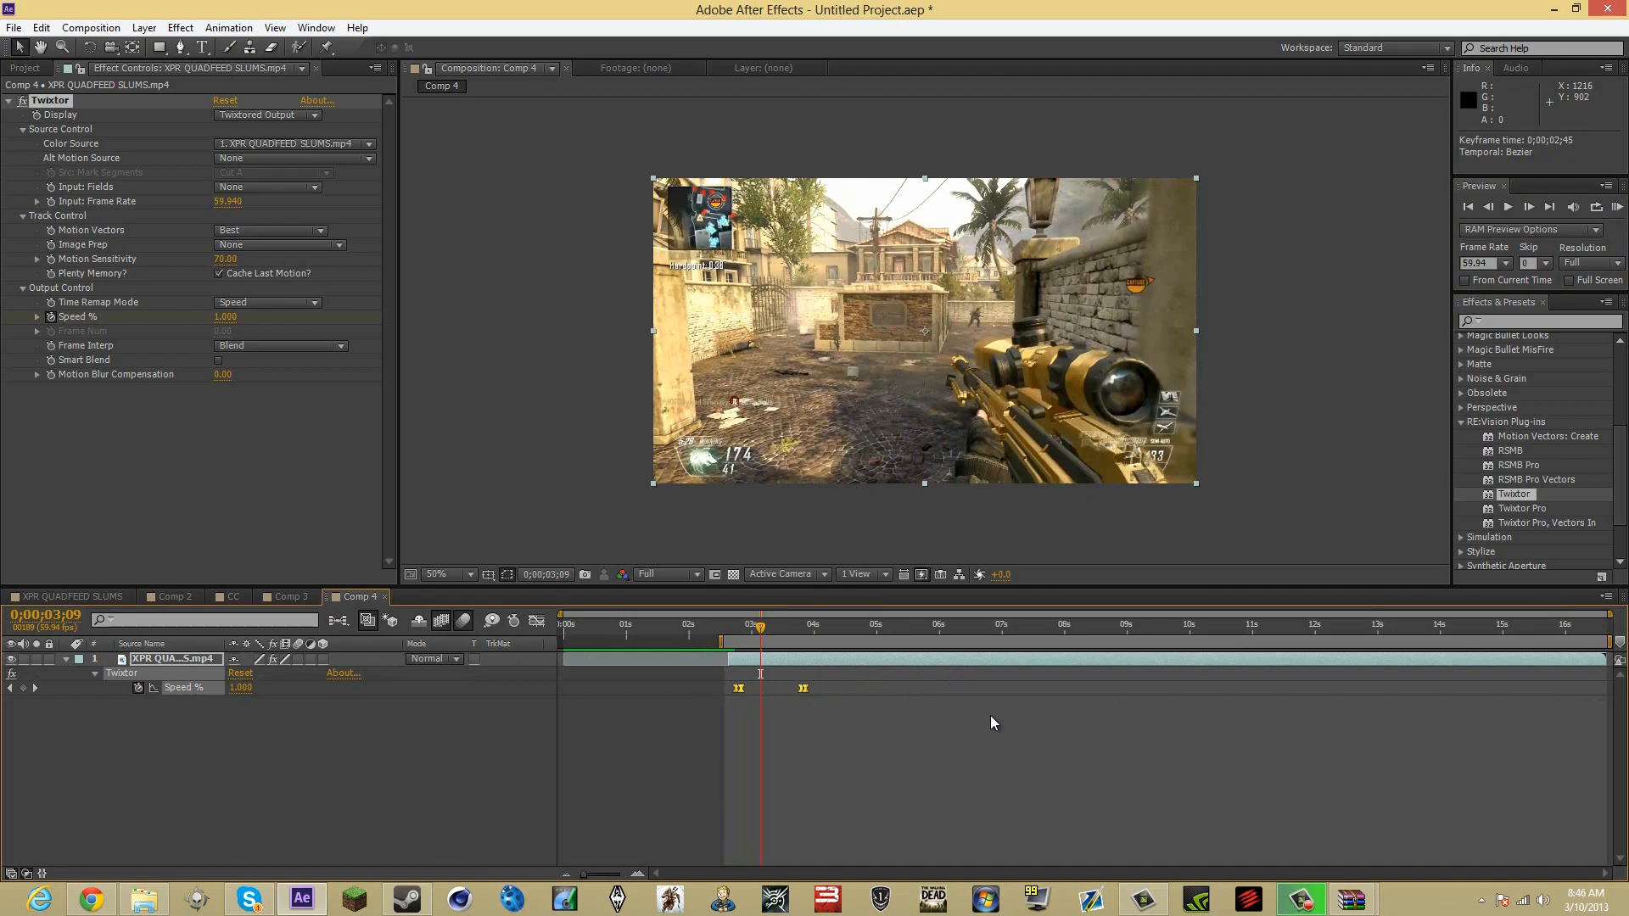
{"action": "mouse_move", "coordinate": [1239, 431]}
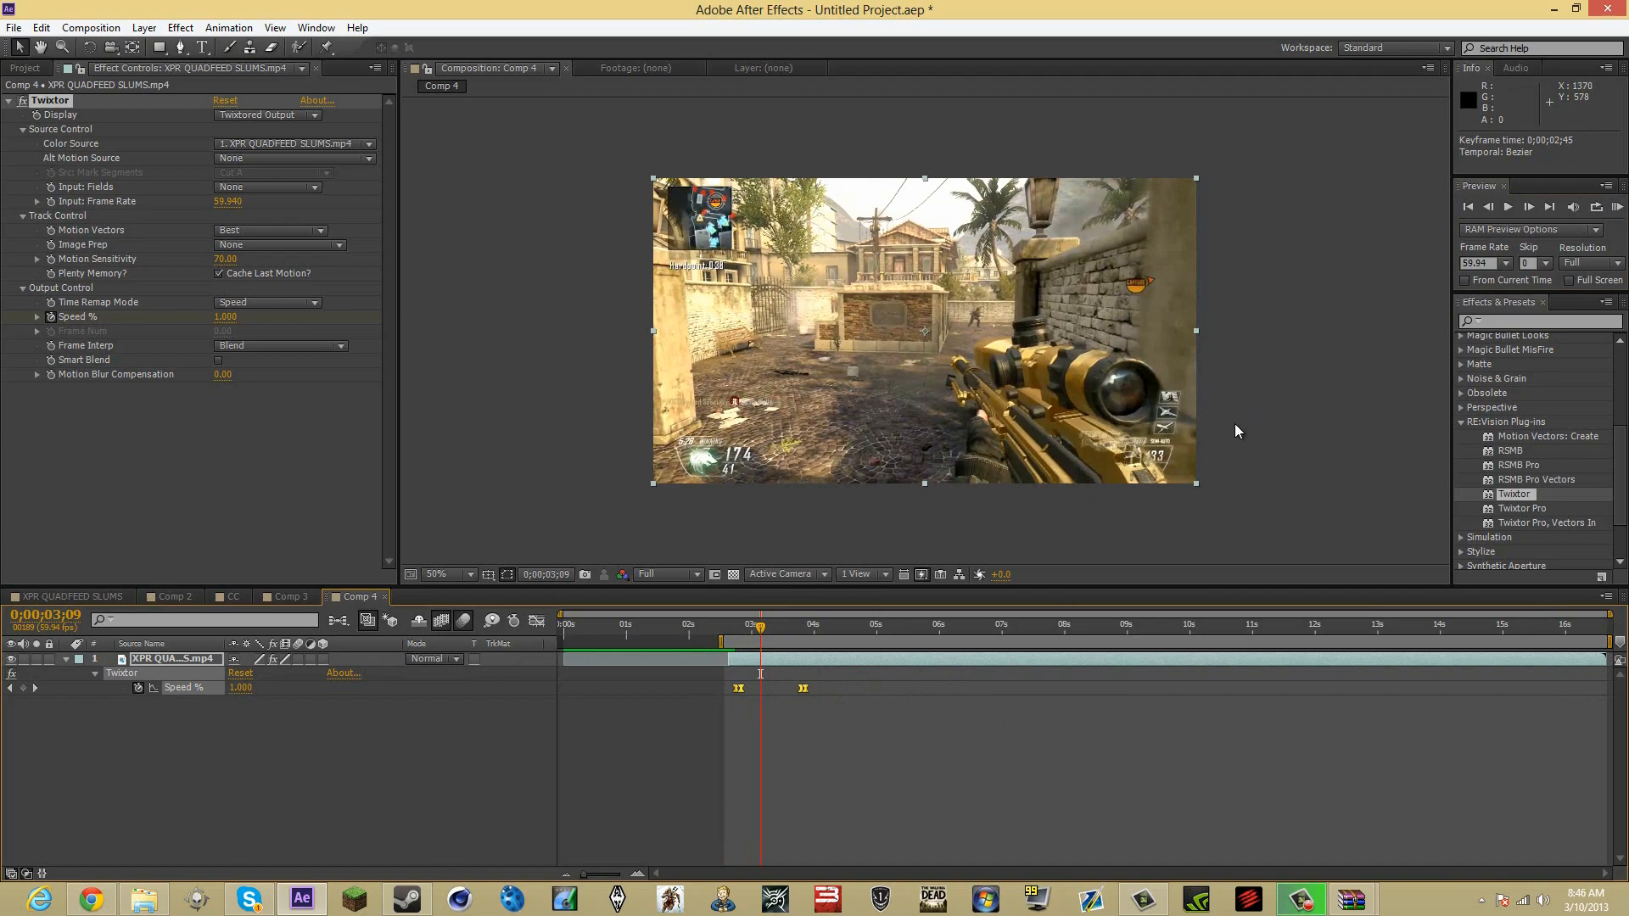